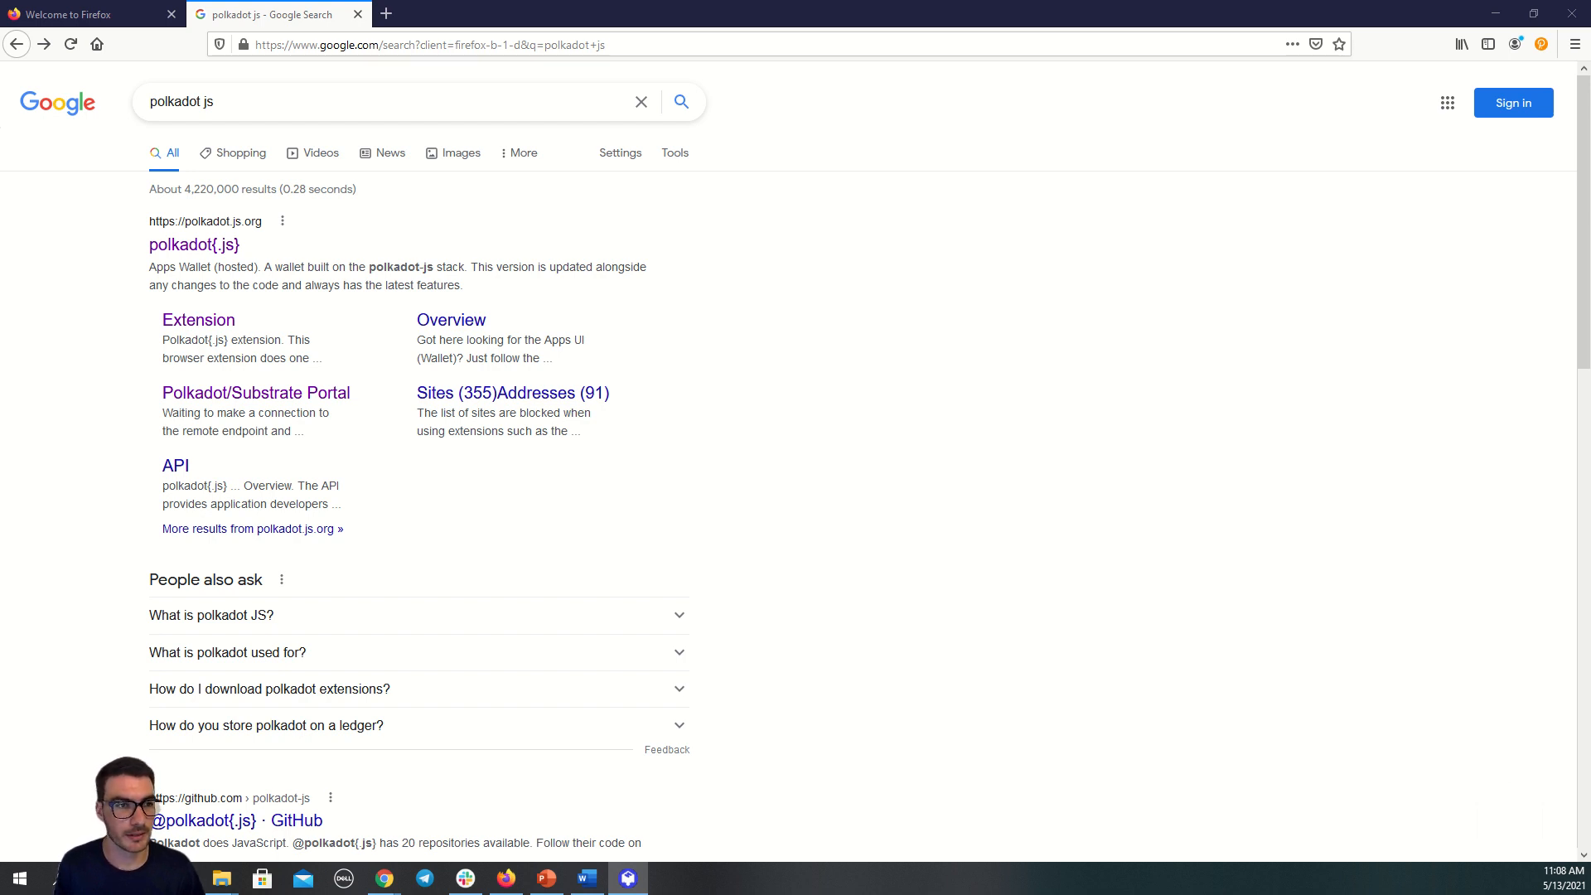
pyautogui.moveTo(192, 245)
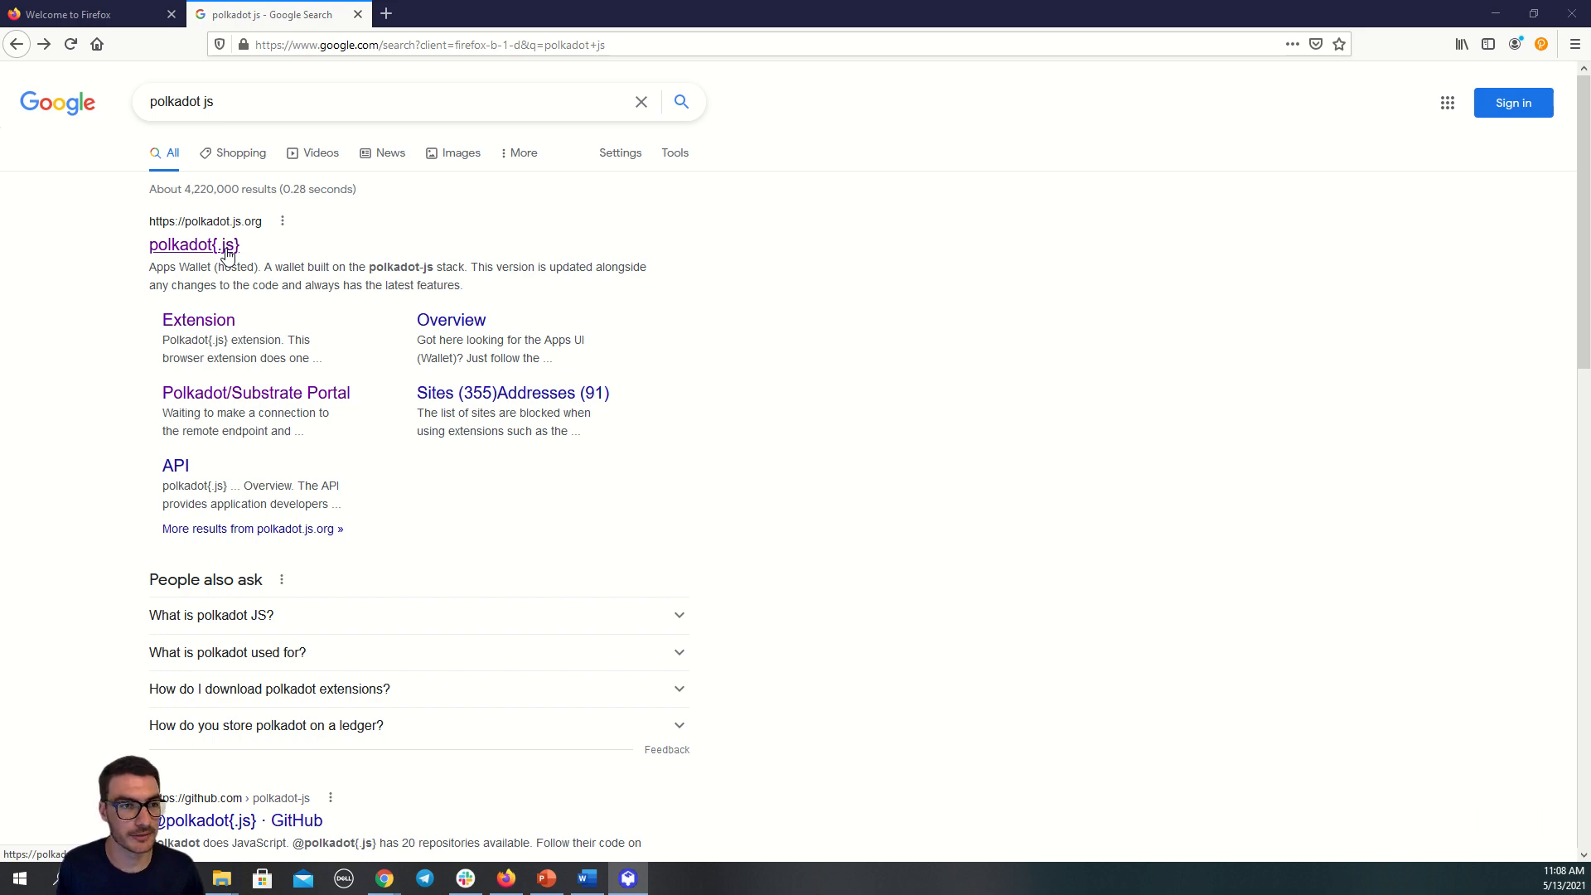
# Step: Reach the hosted polkadot.js.org/apps wallet from the polkadot{.js} site result
pyautogui.click(192, 246)
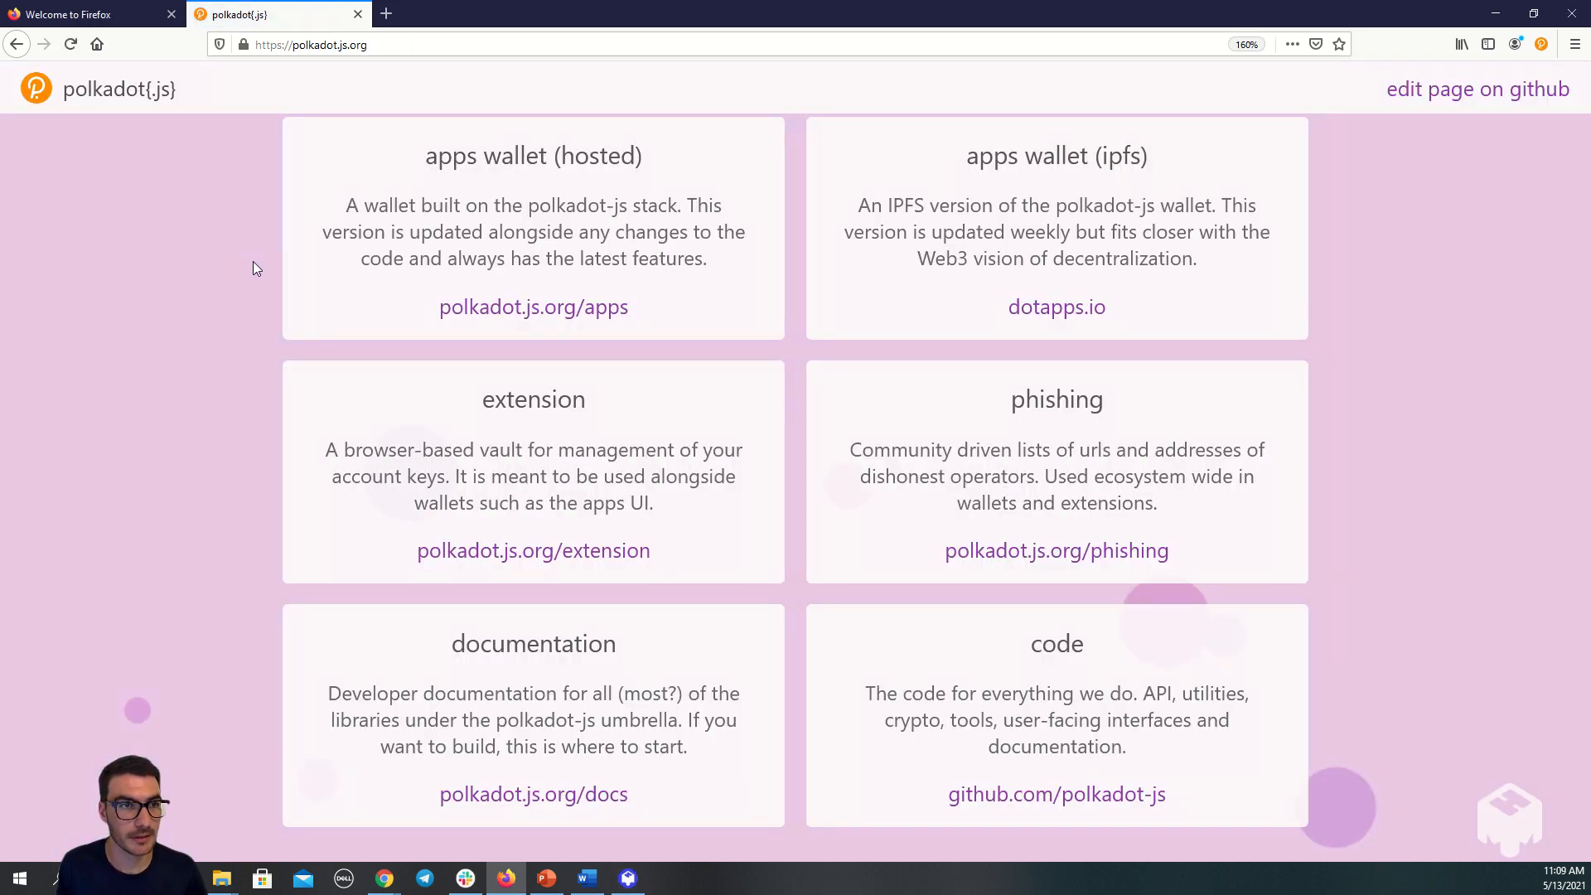
pyautogui.click(532, 307)
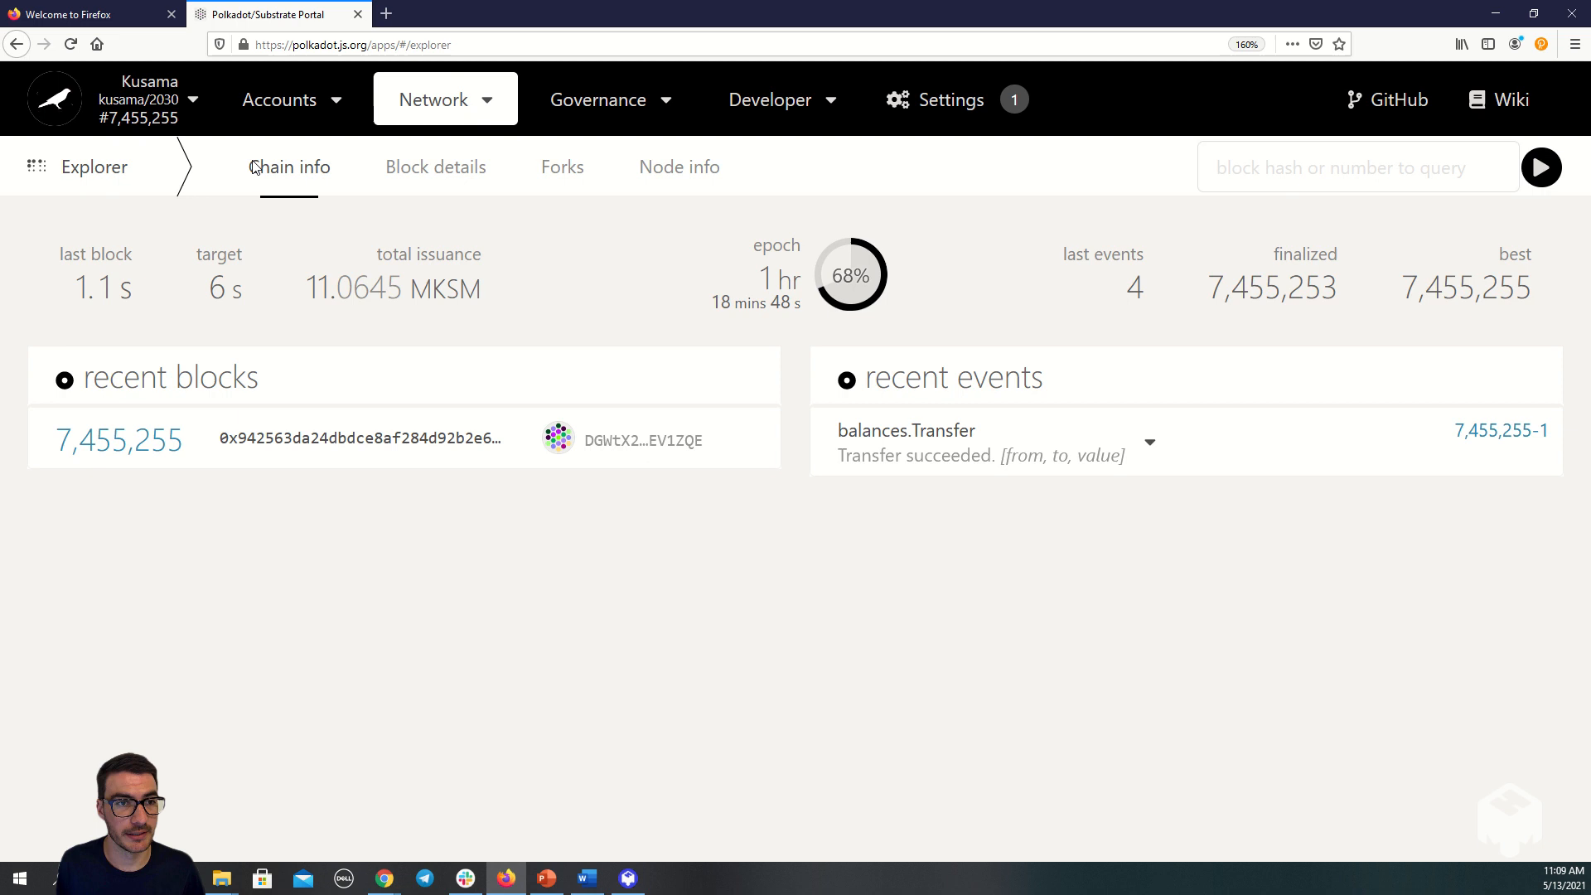
# Step: Go to Staking from the Network menu to list Kusama validators
pyautogui.click(432, 99)
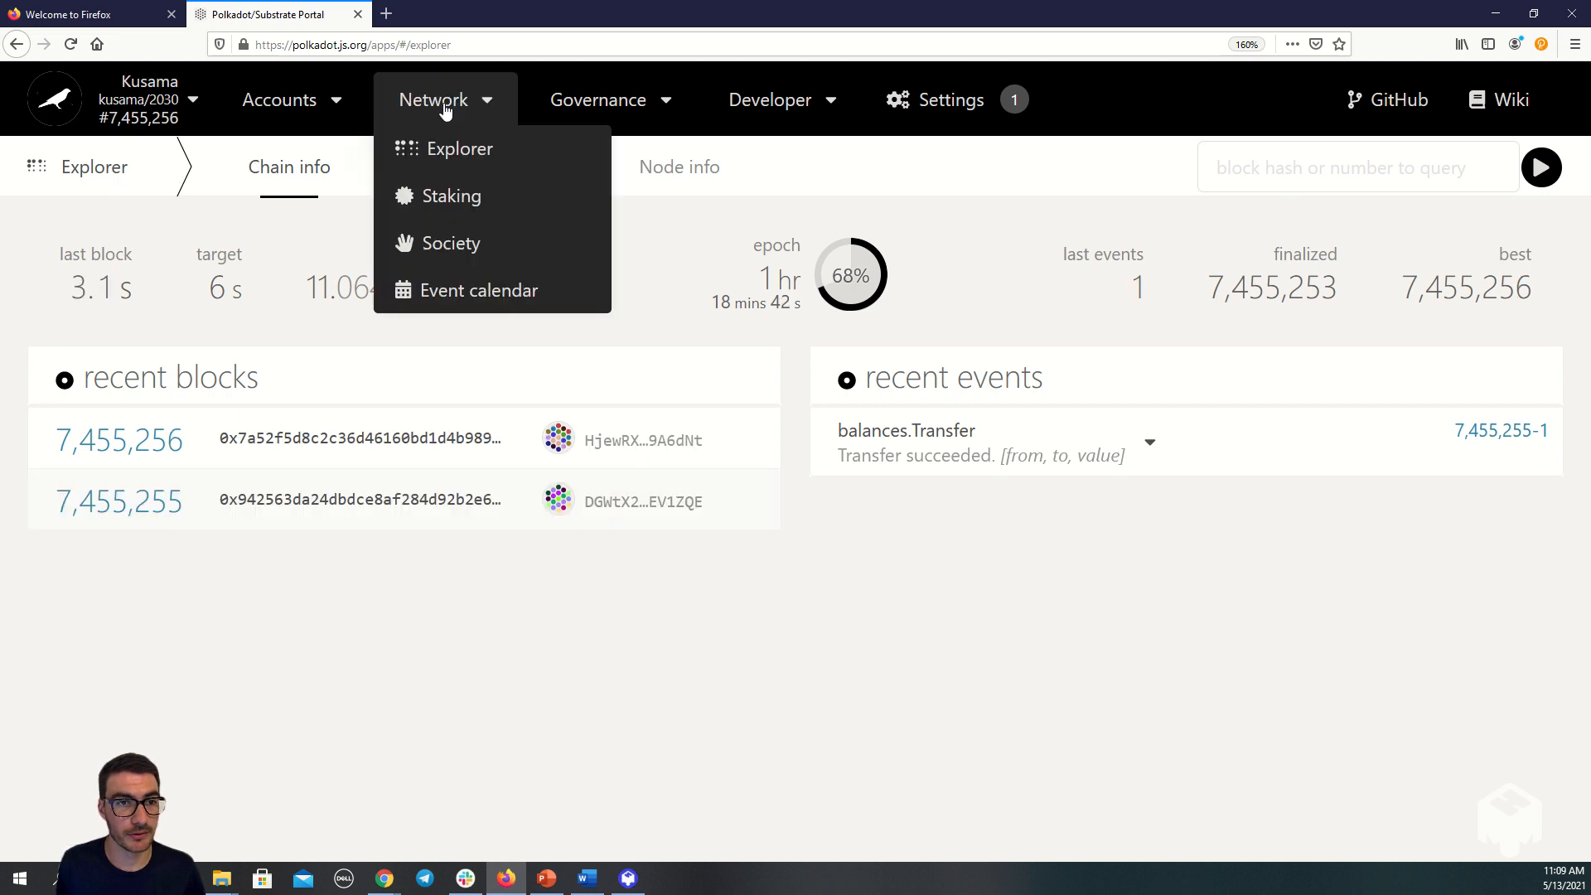
pyautogui.moveTo(452, 195)
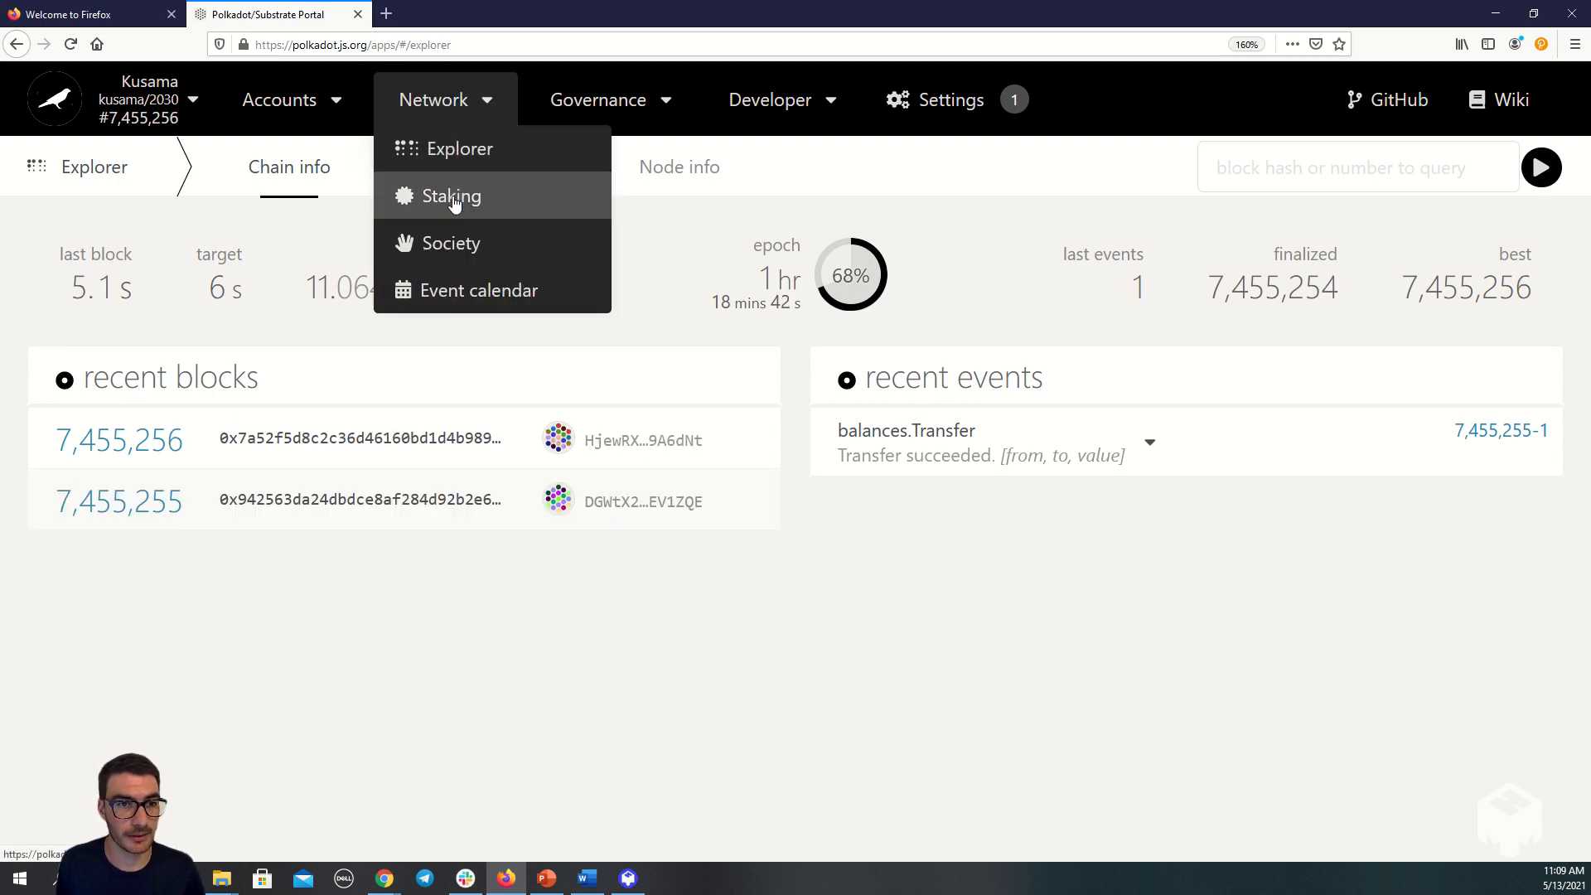
pyautogui.click(451, 195)
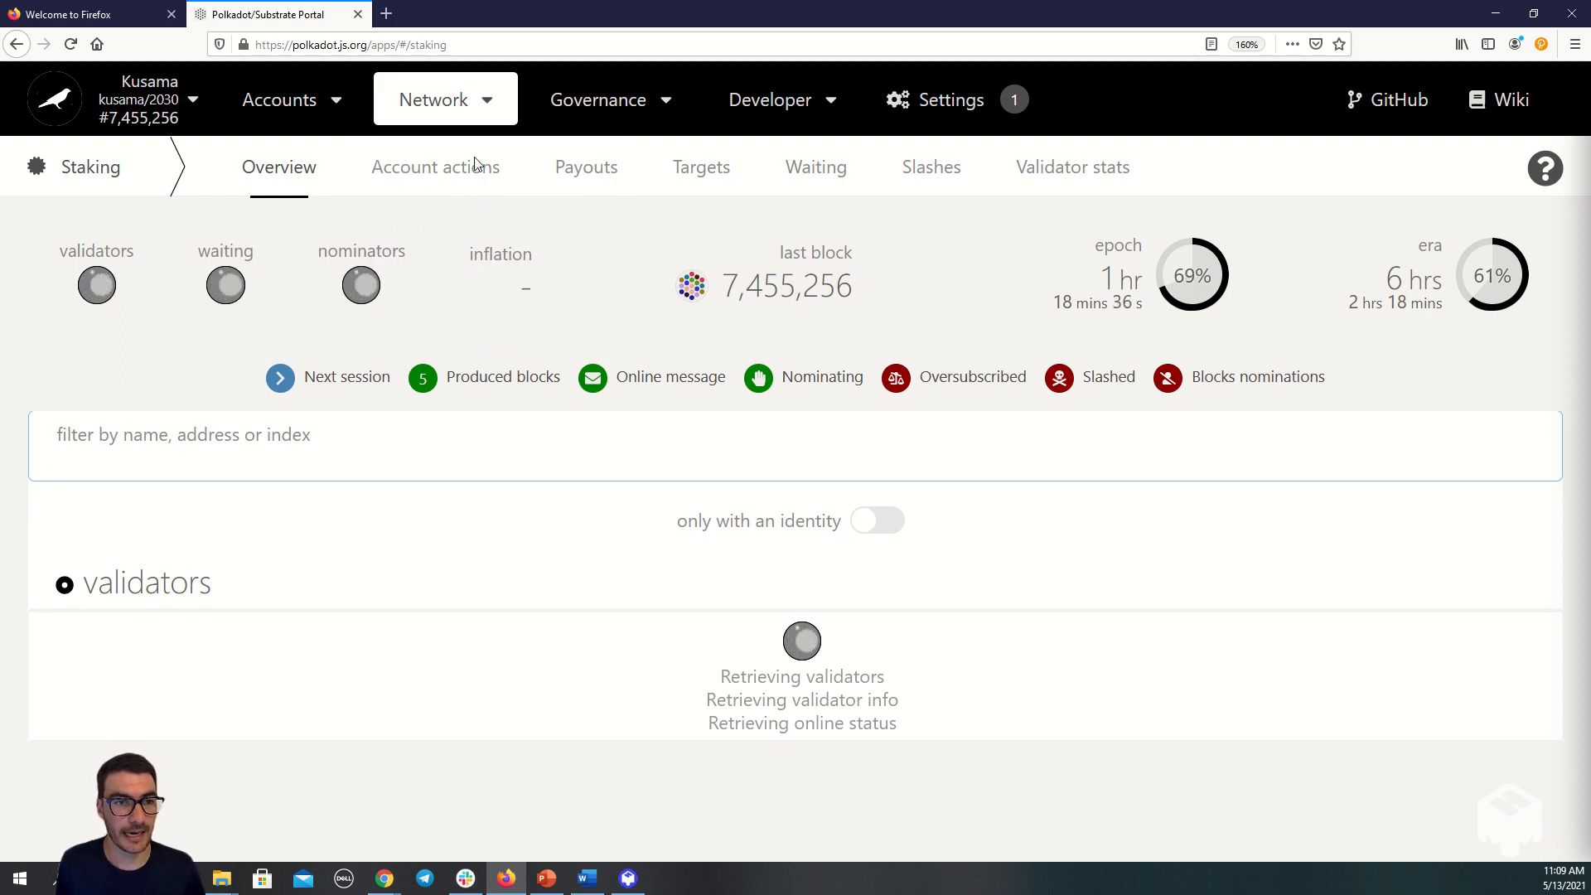
pyautogui.moveTo(454, 182)
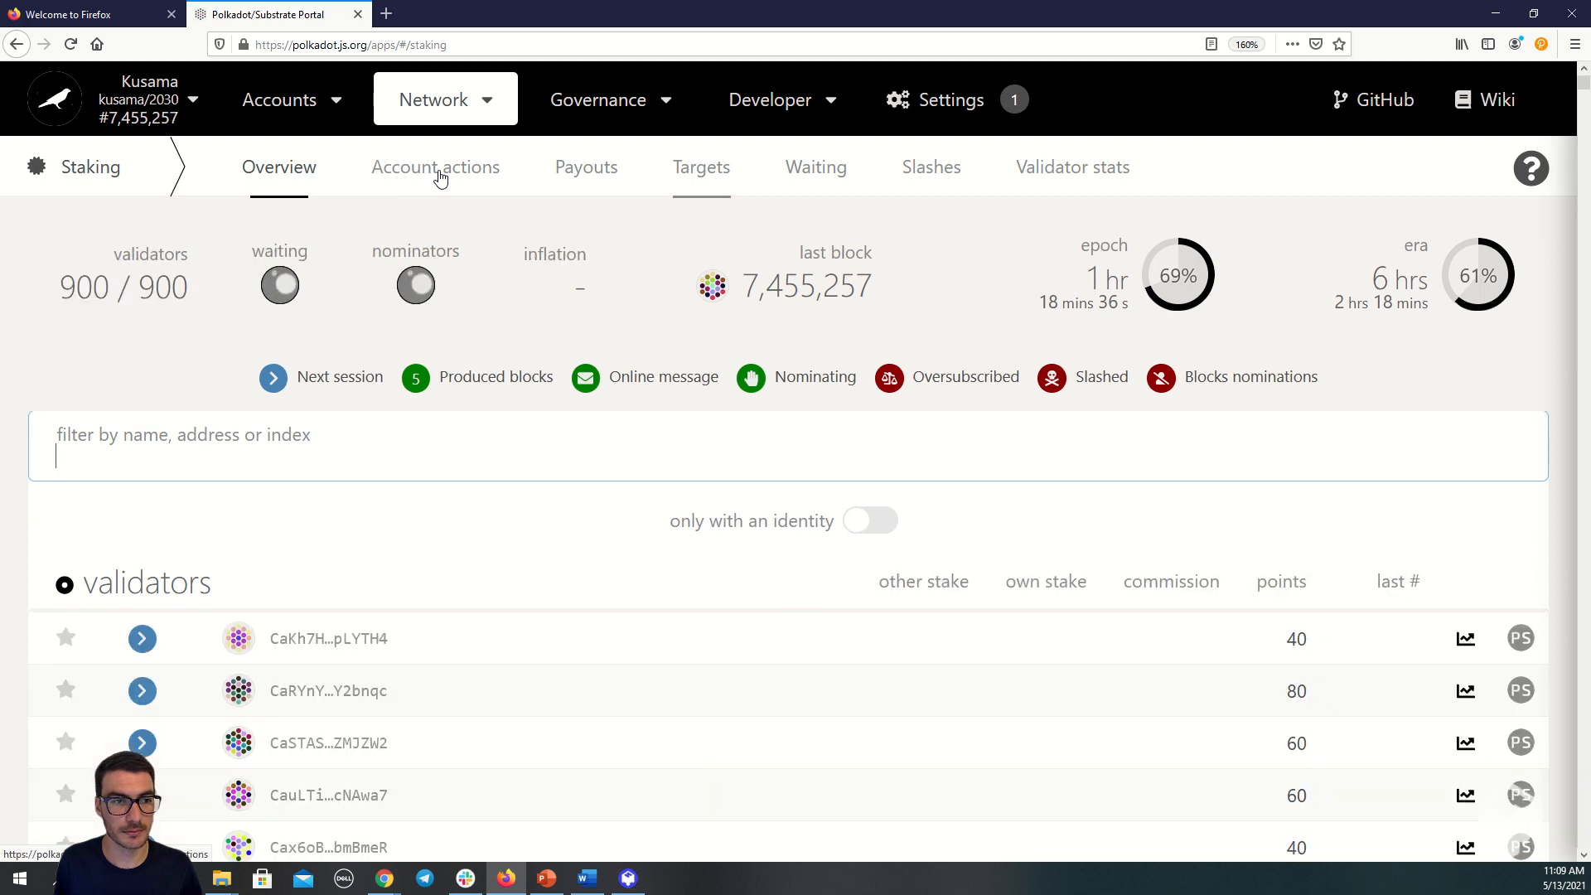
# Step: Show Account actions listing the DEMO (EXTENSION) stash bonded at about 0.0417 KSM
pyautogui.click(436, 166)
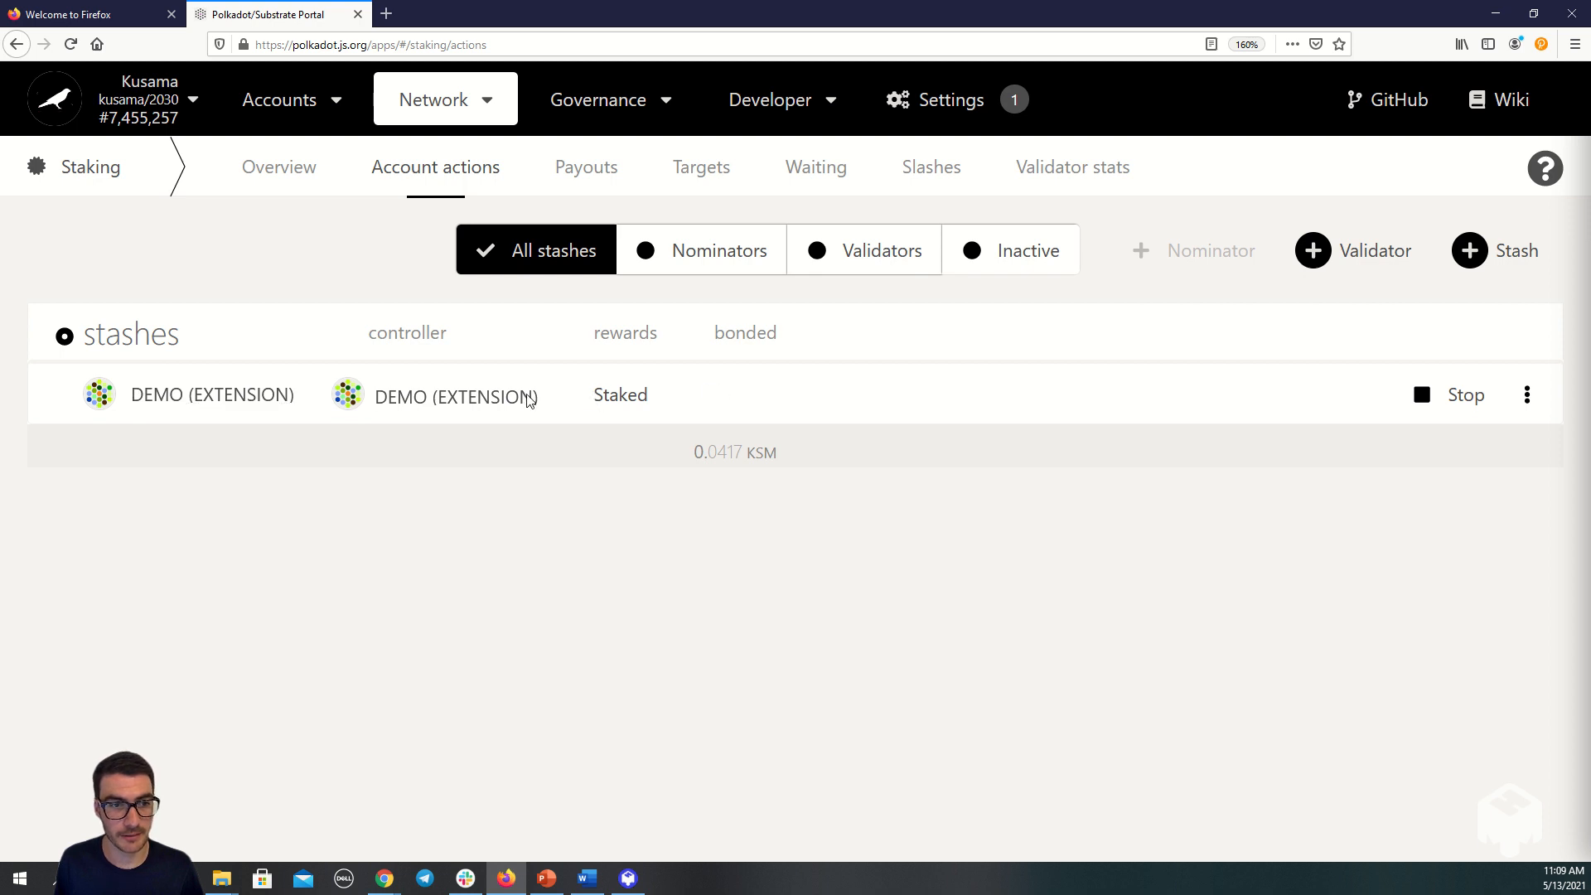
pyautogui.moveTo(885, 411)
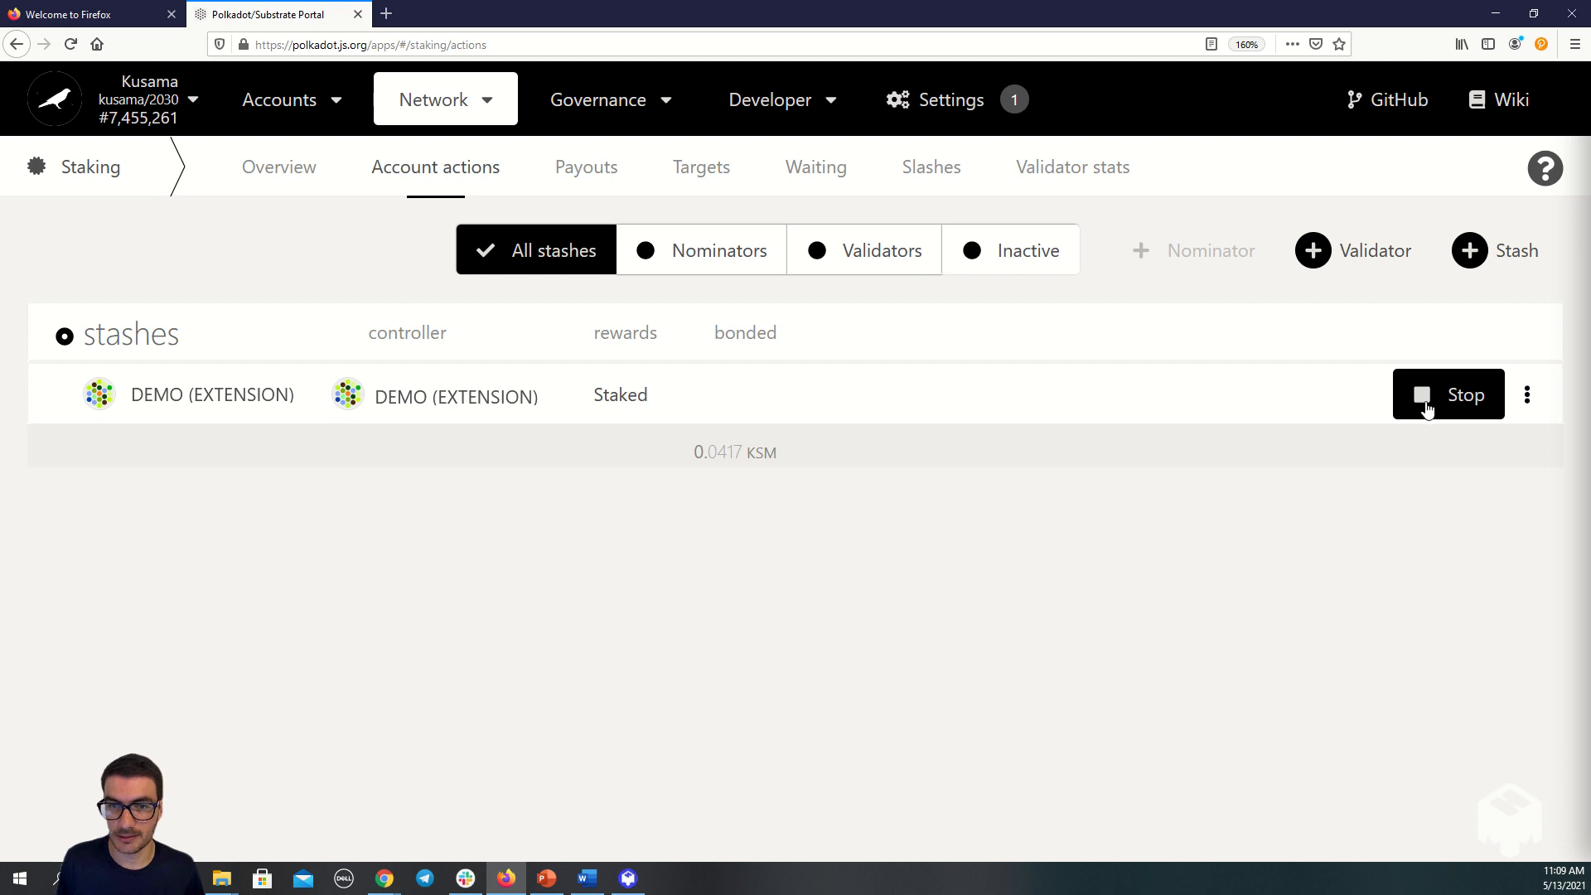
# Step: Stop the DEMO (EXTENSION) stash nominating and sign the staking.chill transaction in the extension
pyautogui.click(1446, 394)
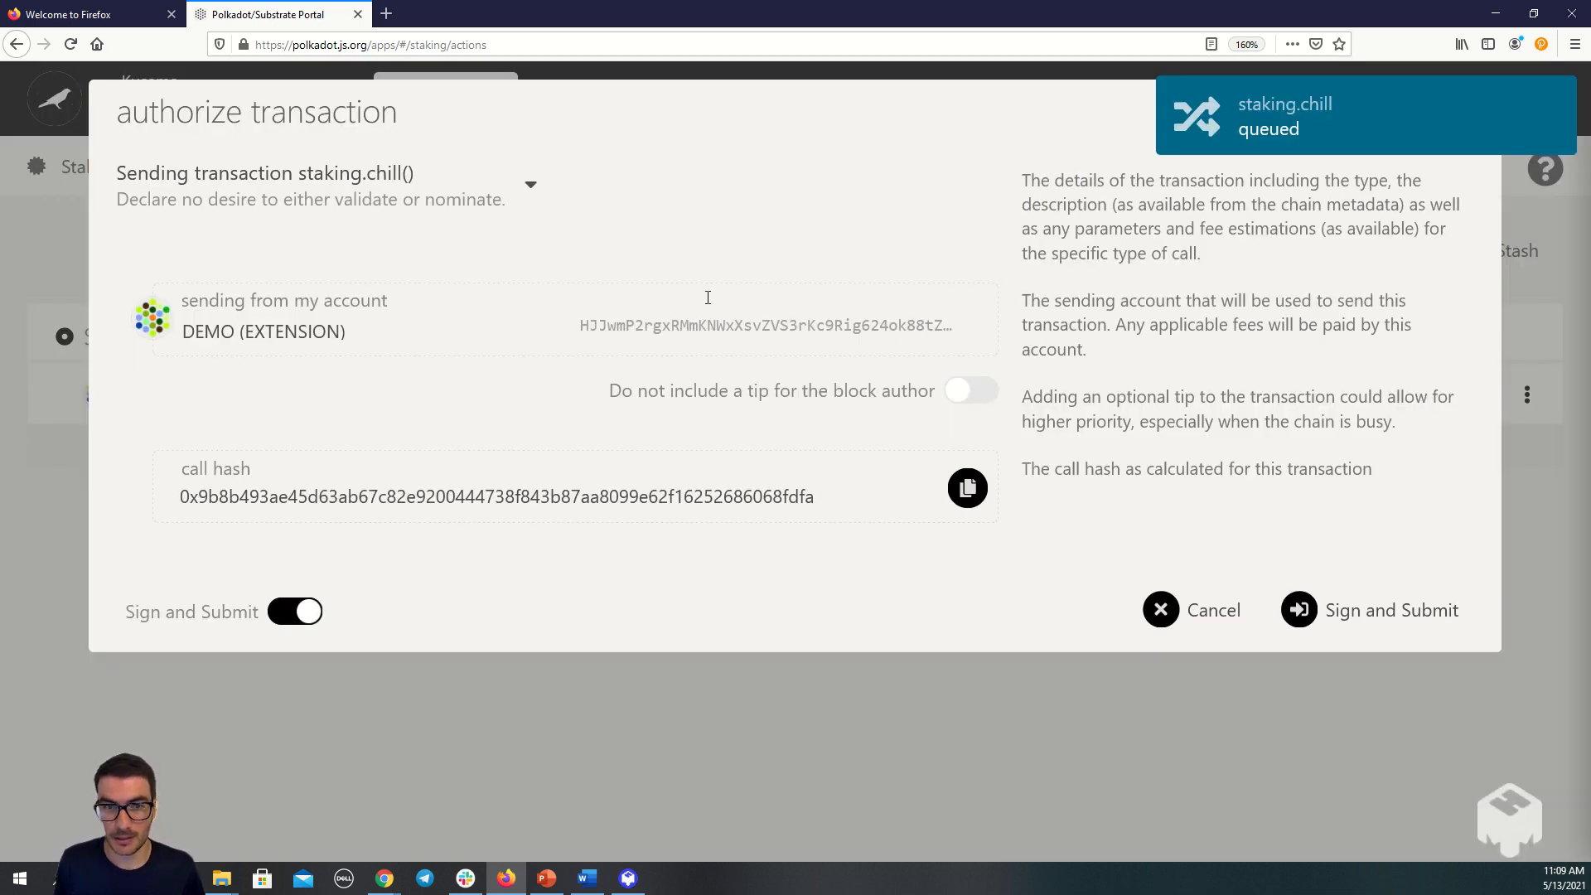
pyautogui.moveTo(475, 242)
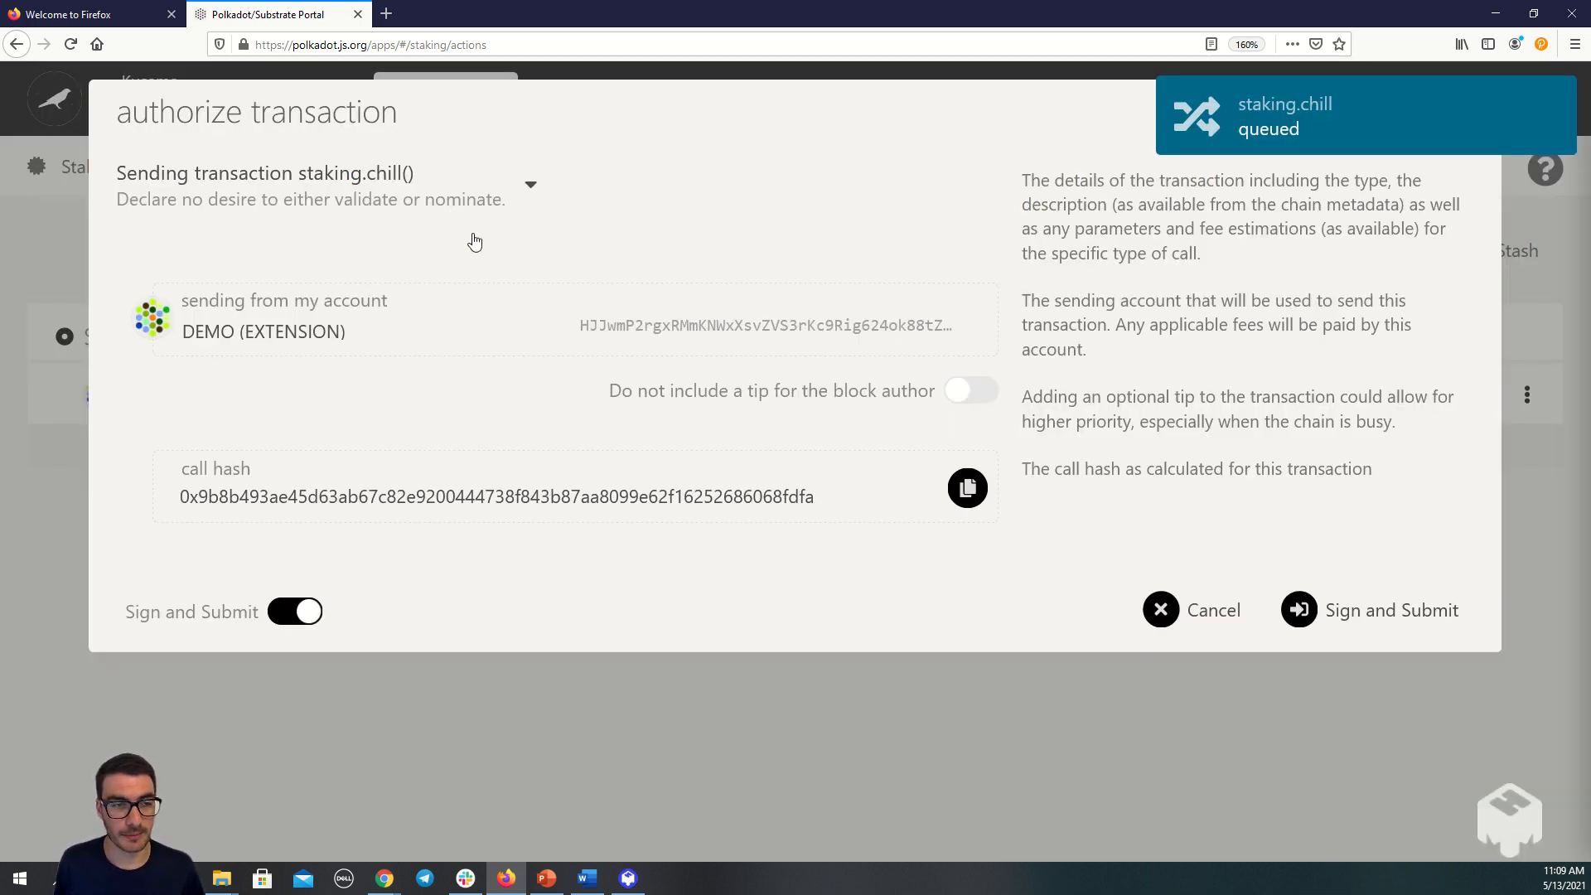
pyautogui.moveTo(1264, 607)
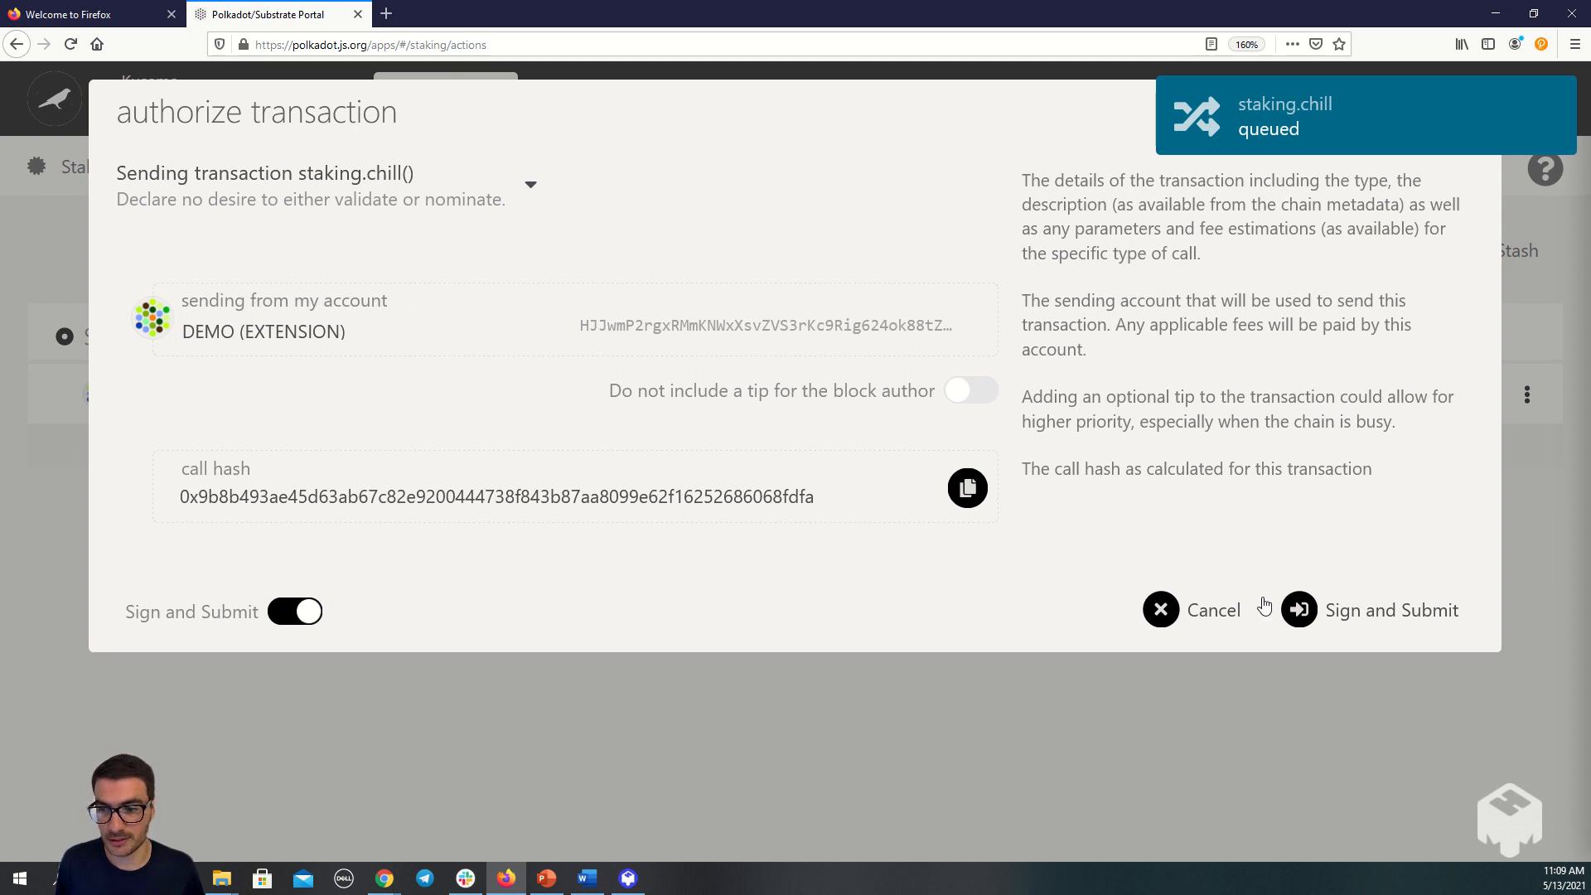
pyautogui.click(1390, 610)
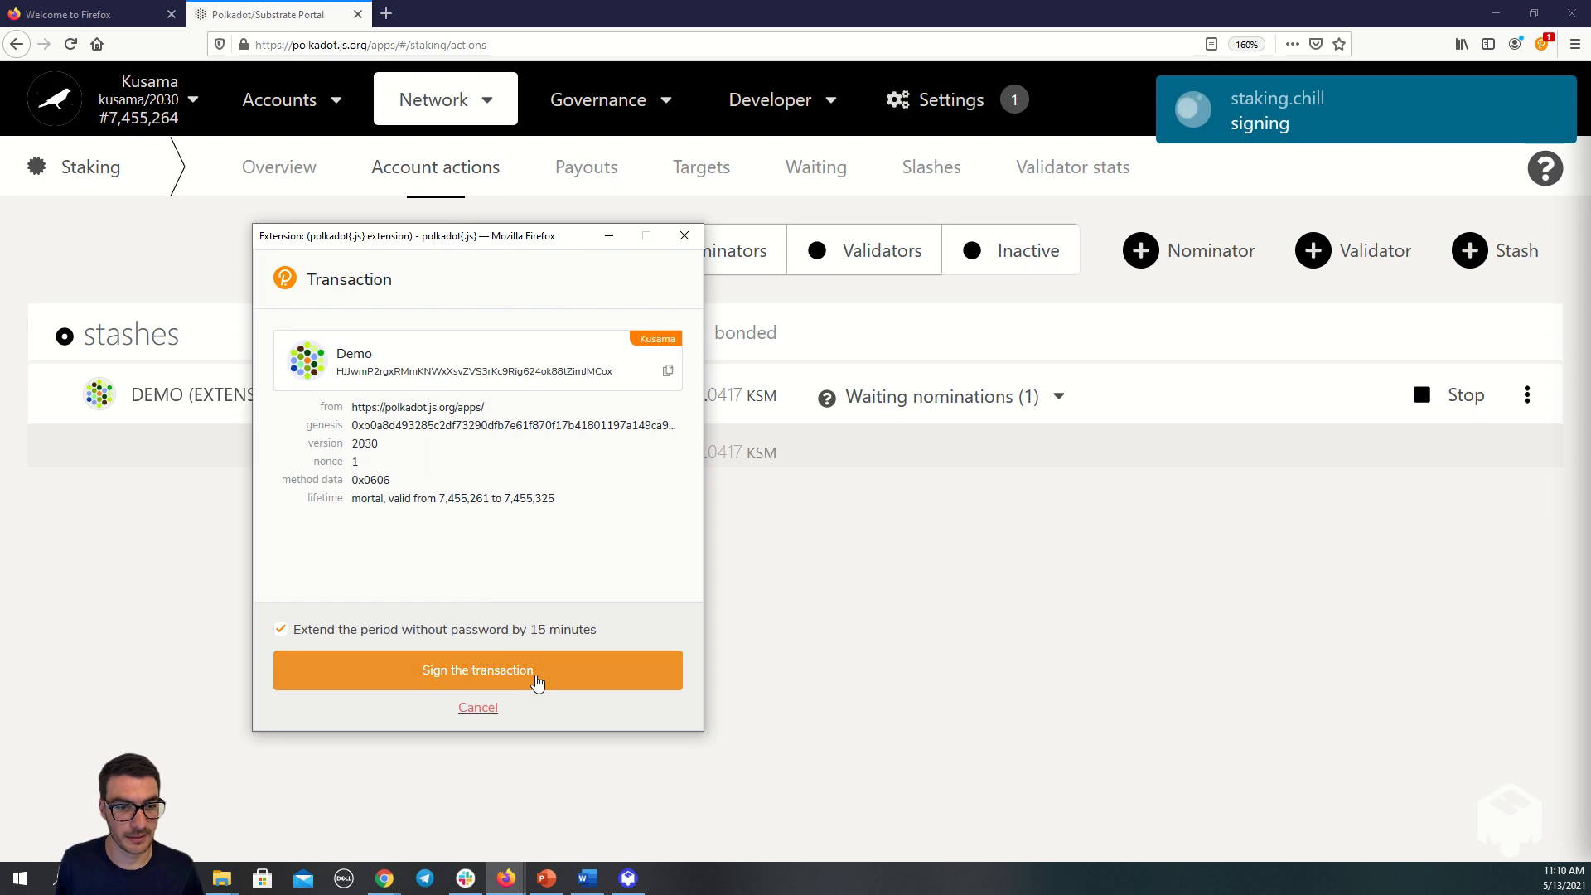
pyautogui.click(477, 669)
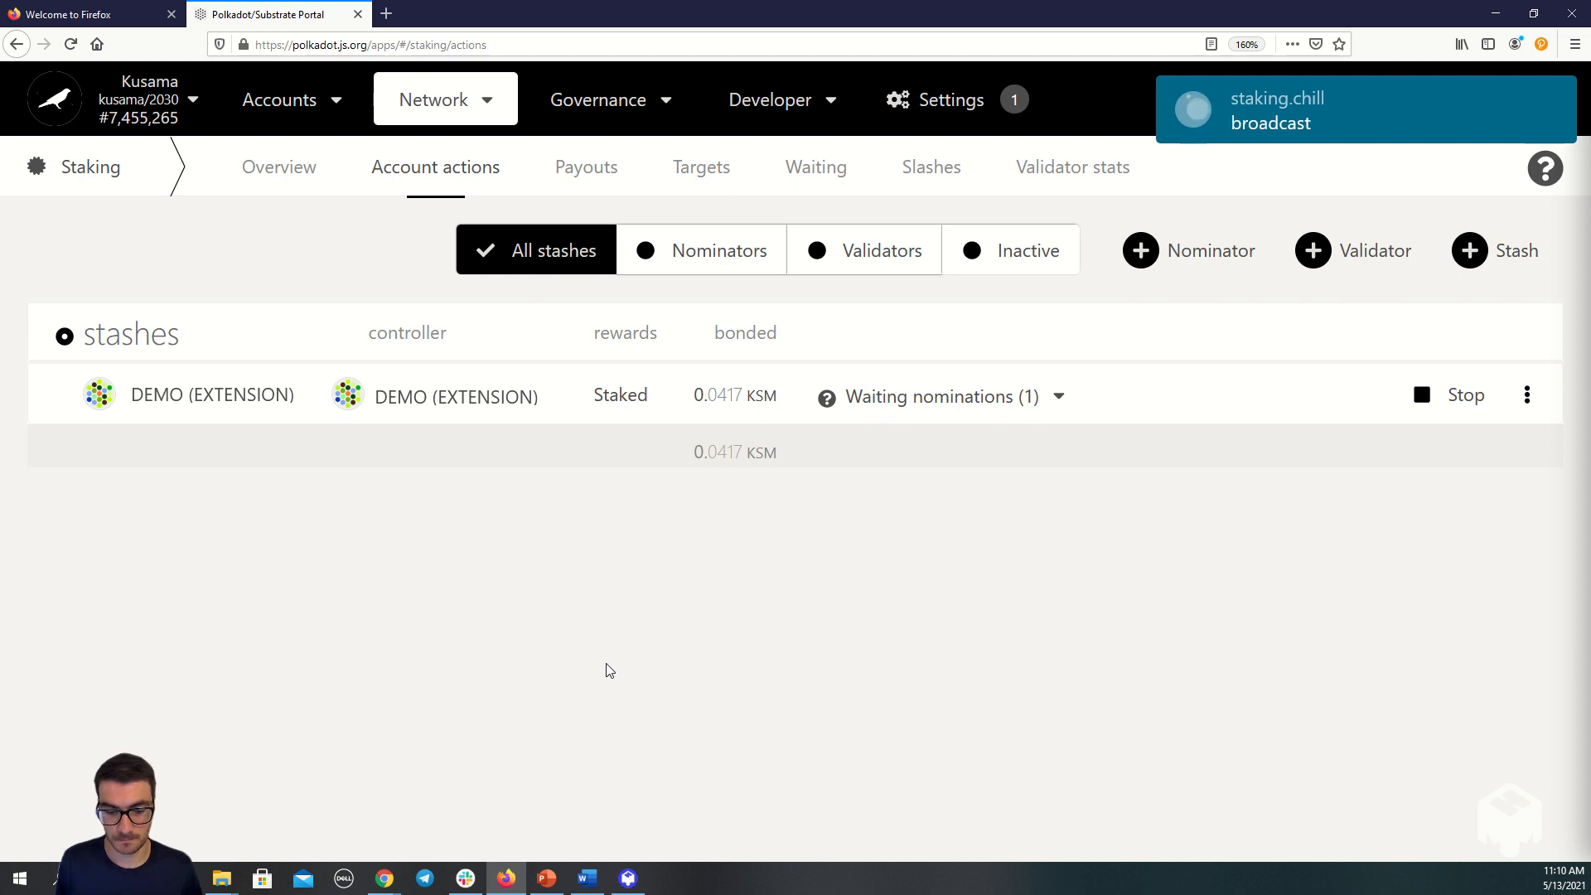
pyautogui.moveTo(612, 666)
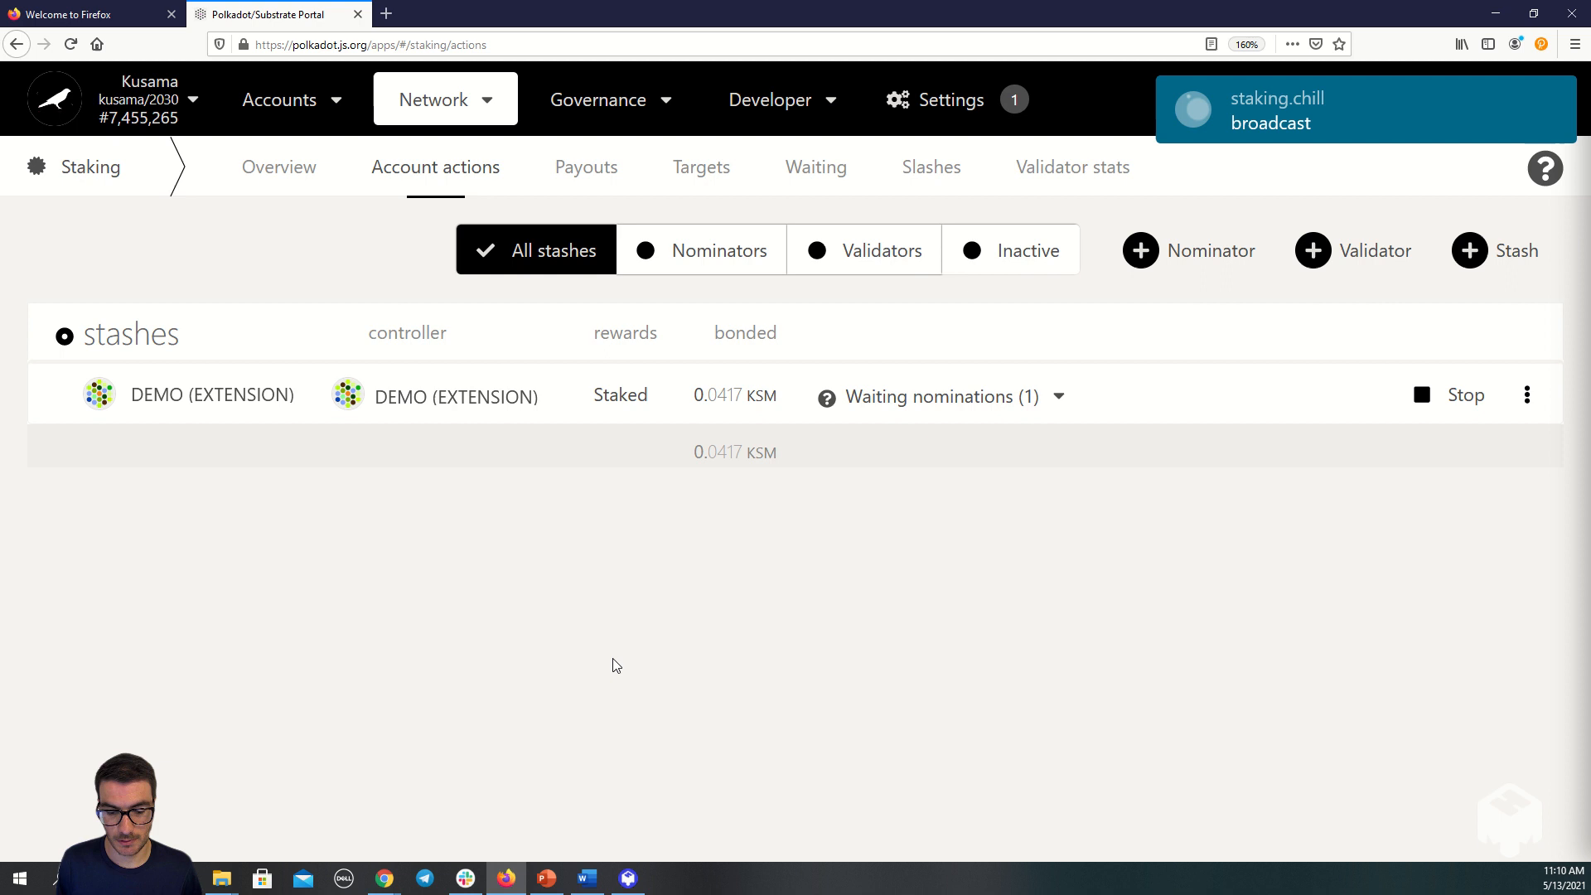
pyautogui.moveTo(630, 667)
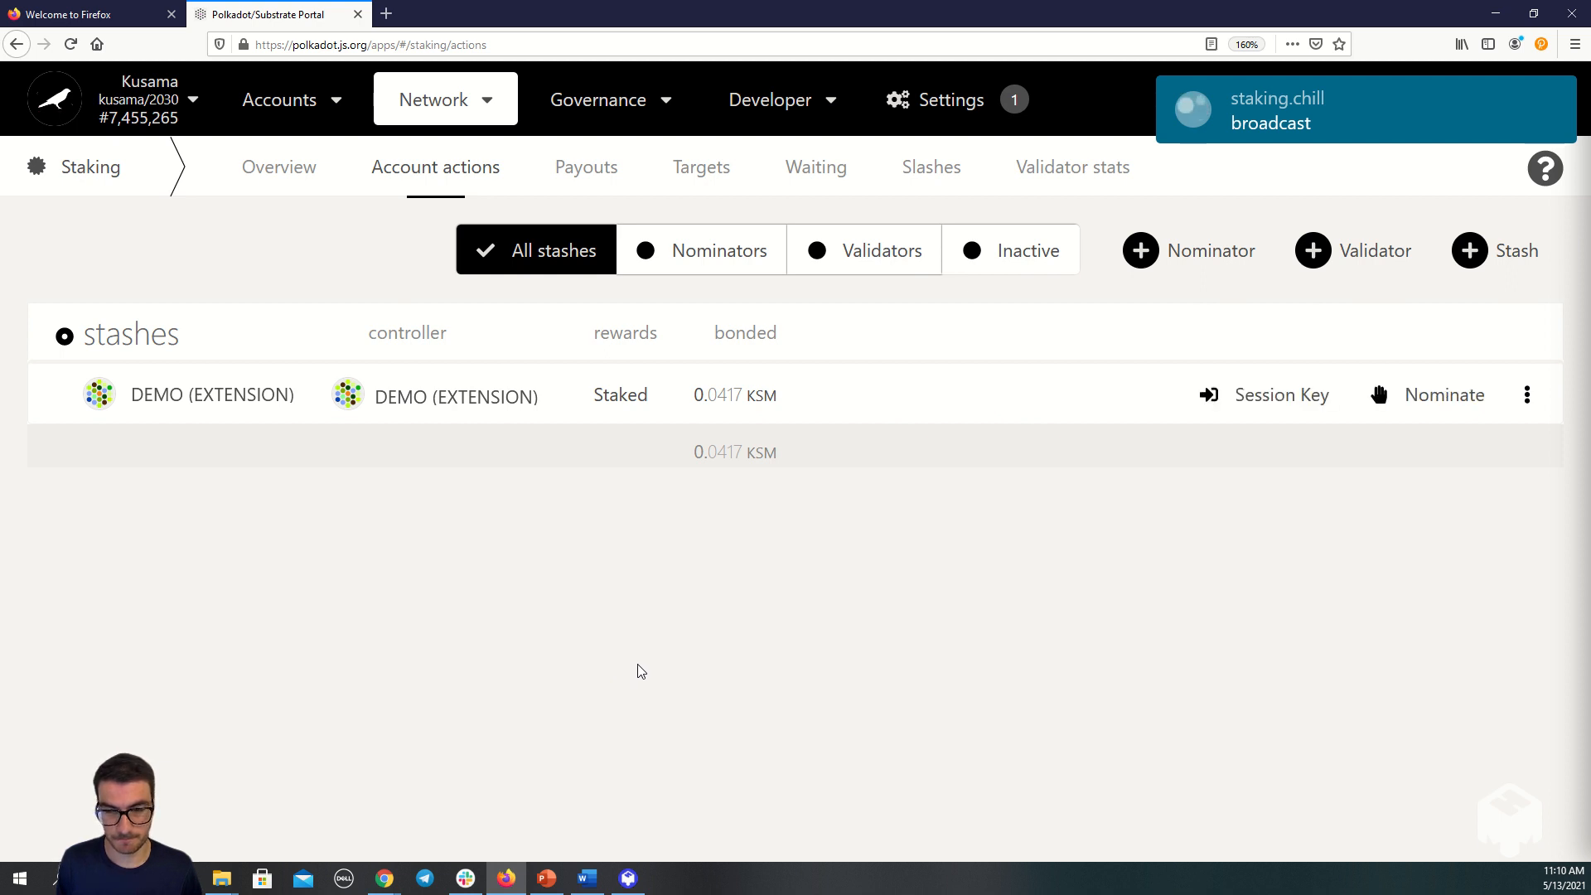
pyautogui.moveTo(706, 661)
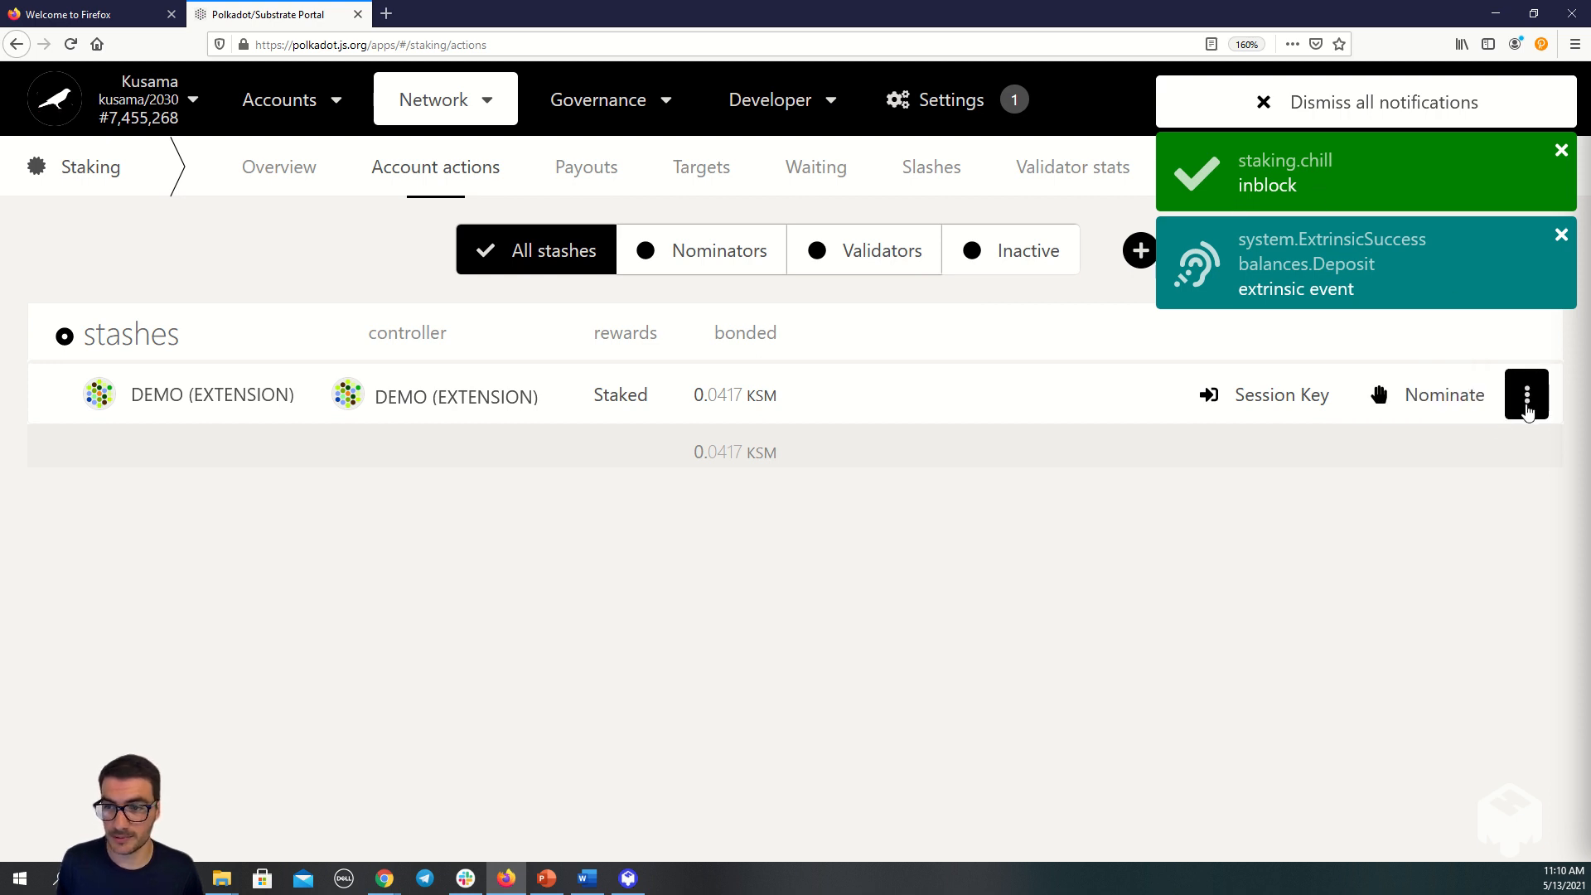
# Step: Choose Unbond funds from the stash's ⋮ menu to prepare a staking.unbond transaction
pyautogui.click(1525, 395)
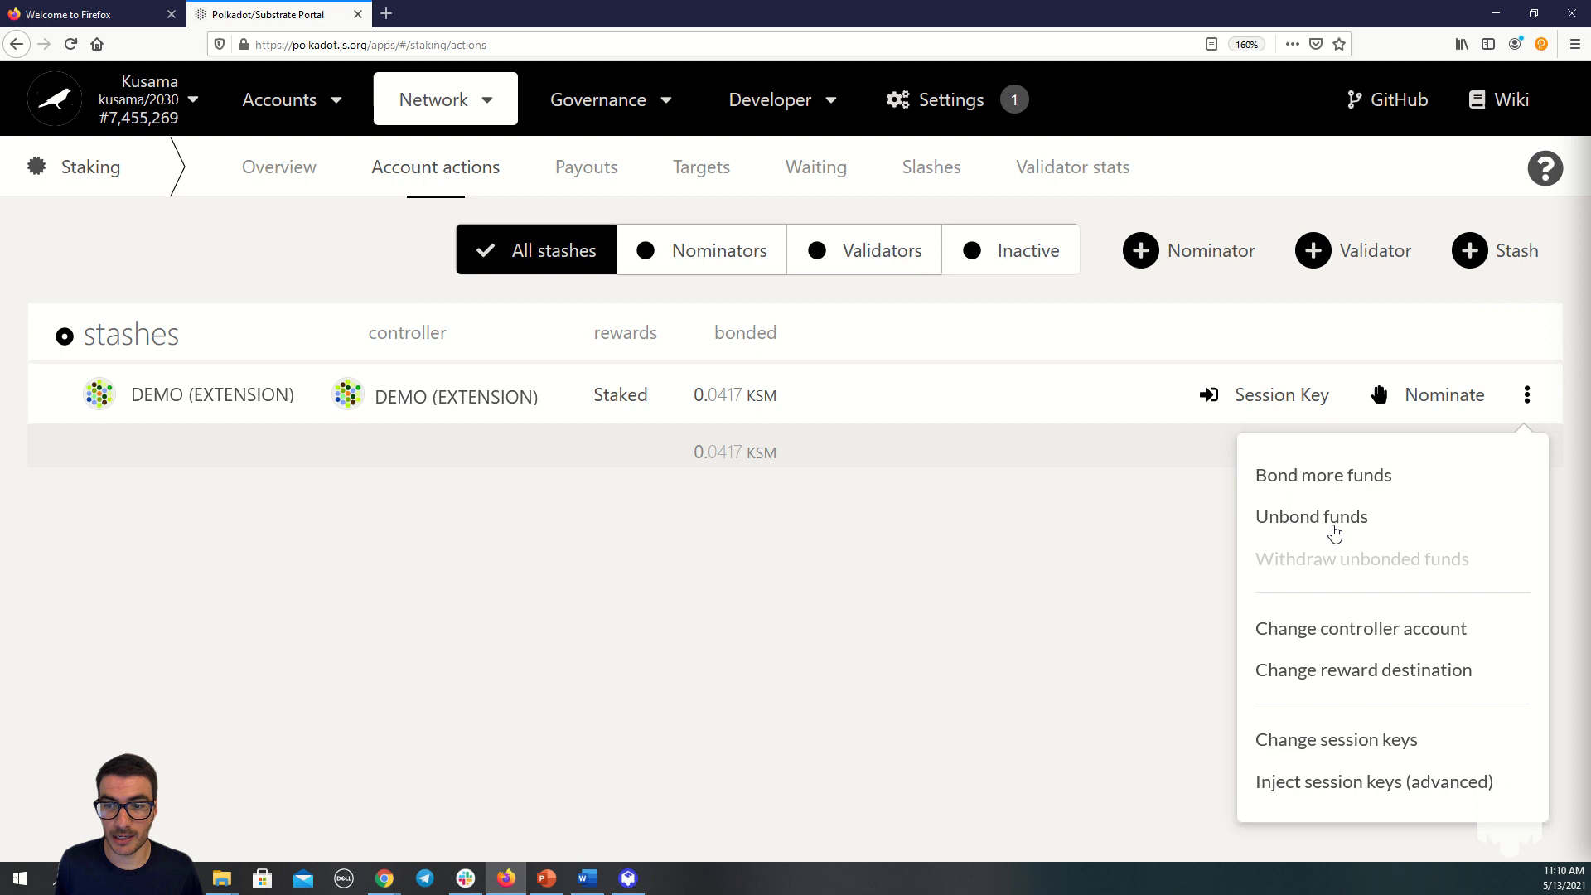
pyautogui.click(1309, 516)
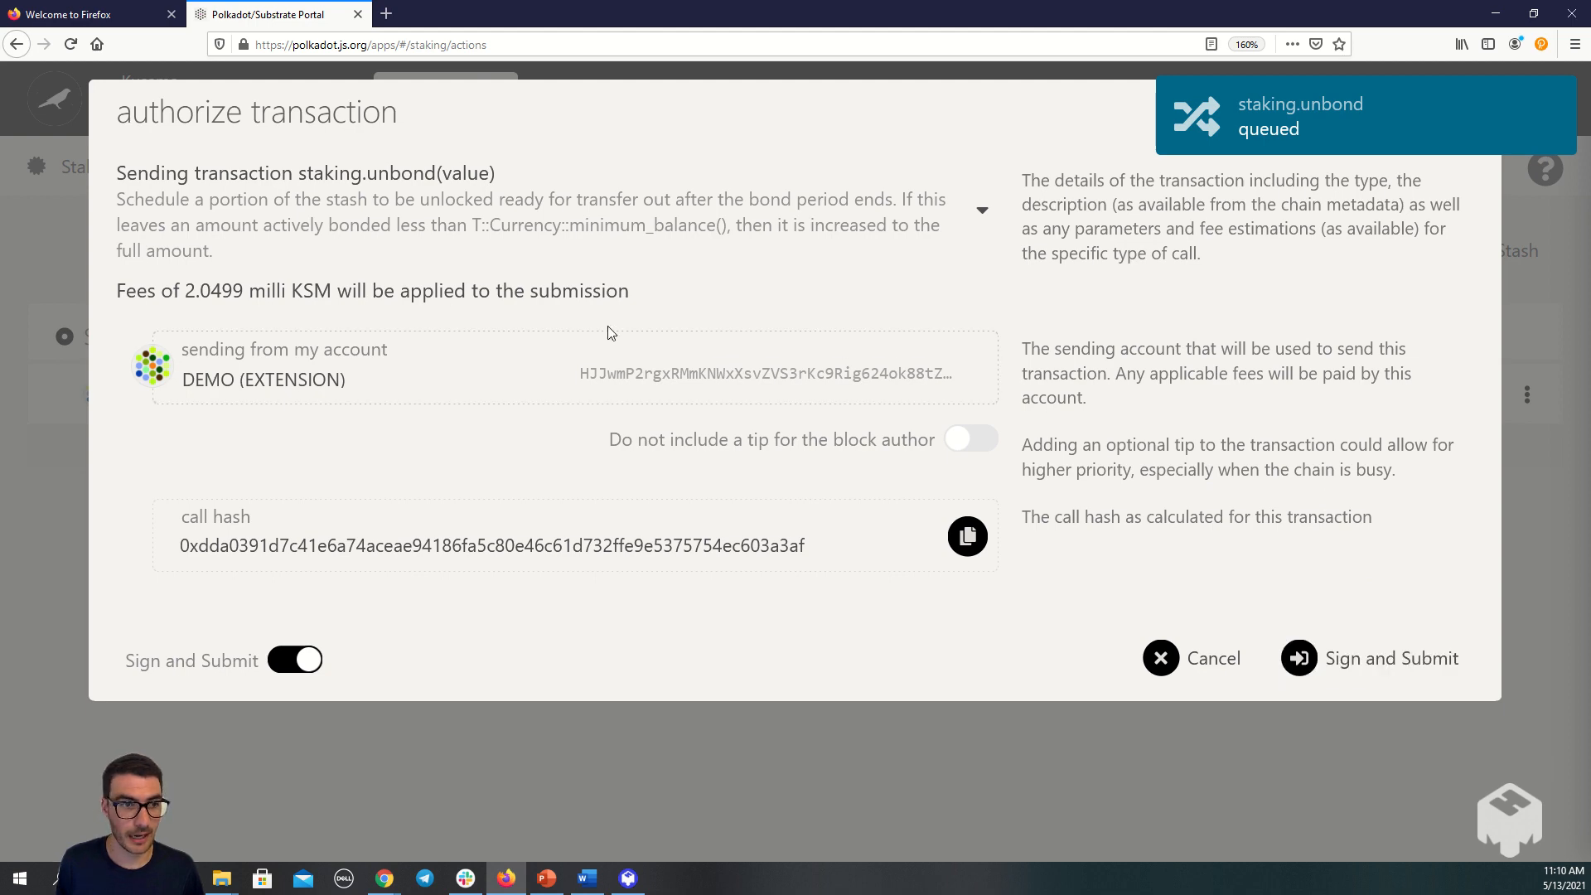
pyautogui.moveTo(1373, 658)
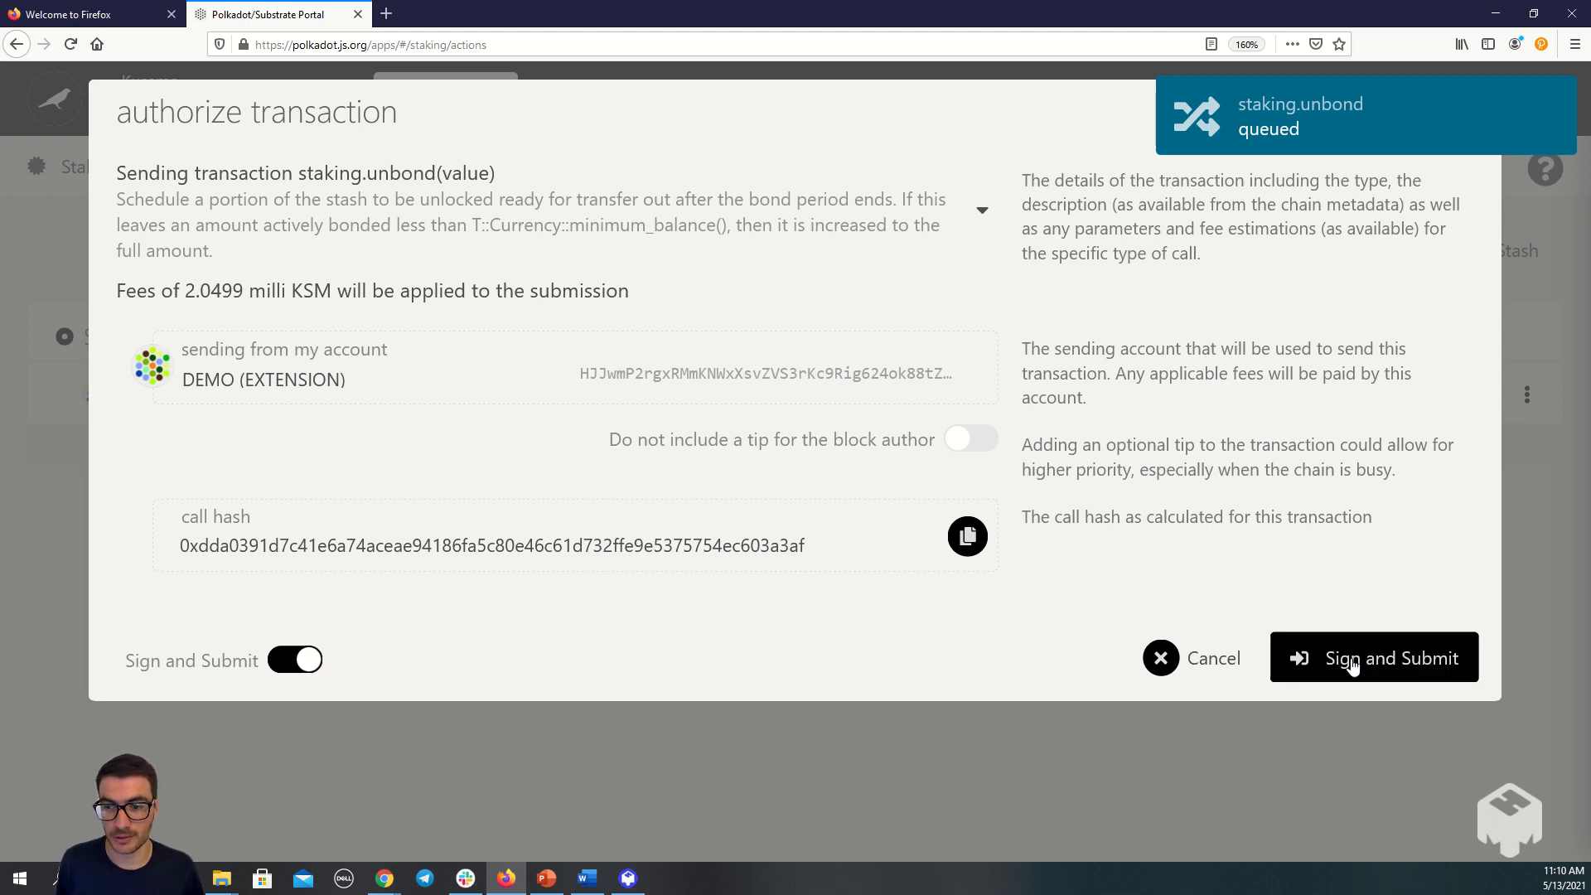
# Step: Submit and sign the staking.unbond so the stash's 0.0417 KSM begins unbonding
pyautogui.click(1374, 658)
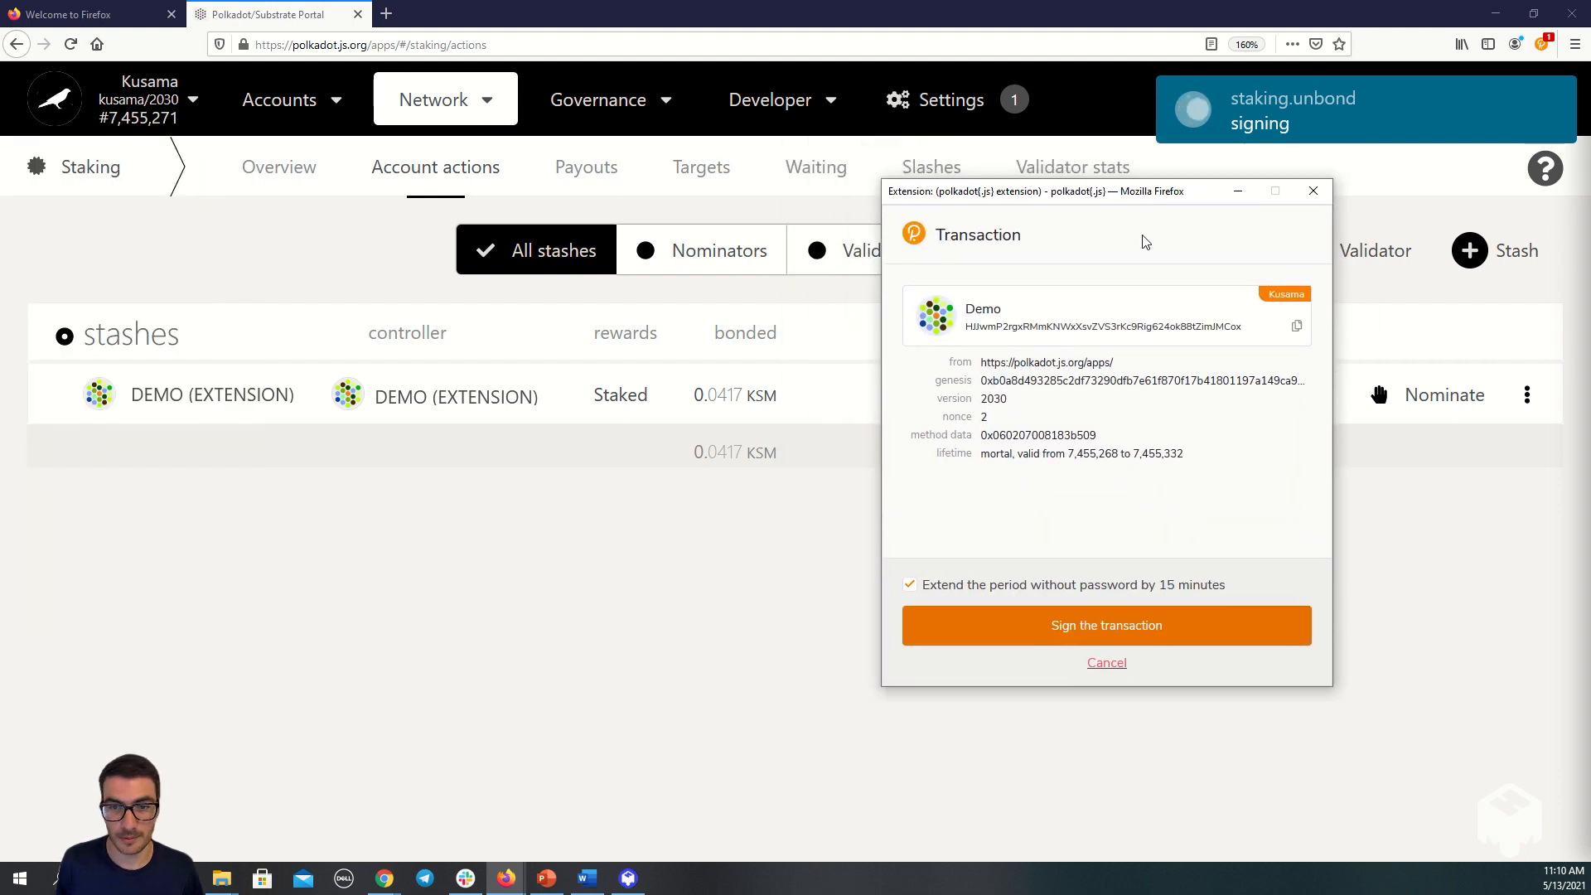
pyautogui.click(1105, 625)
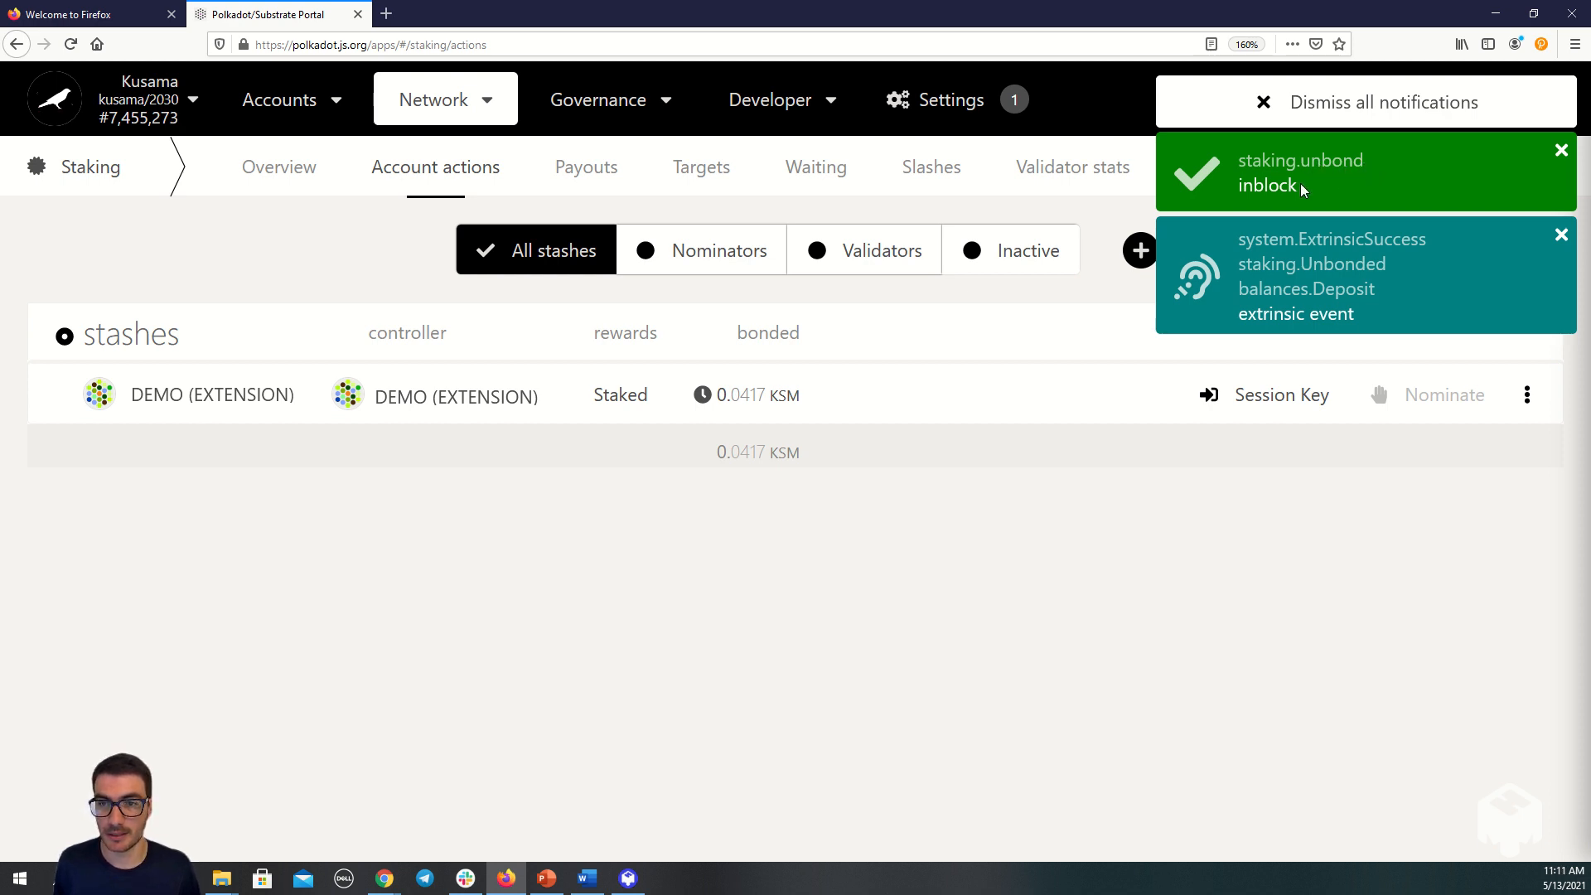
# Step: Dismiss all transaction notifications, leaving the stash row showing 0.0417 KSM unbonding
pyautogui.click(1263, 101)
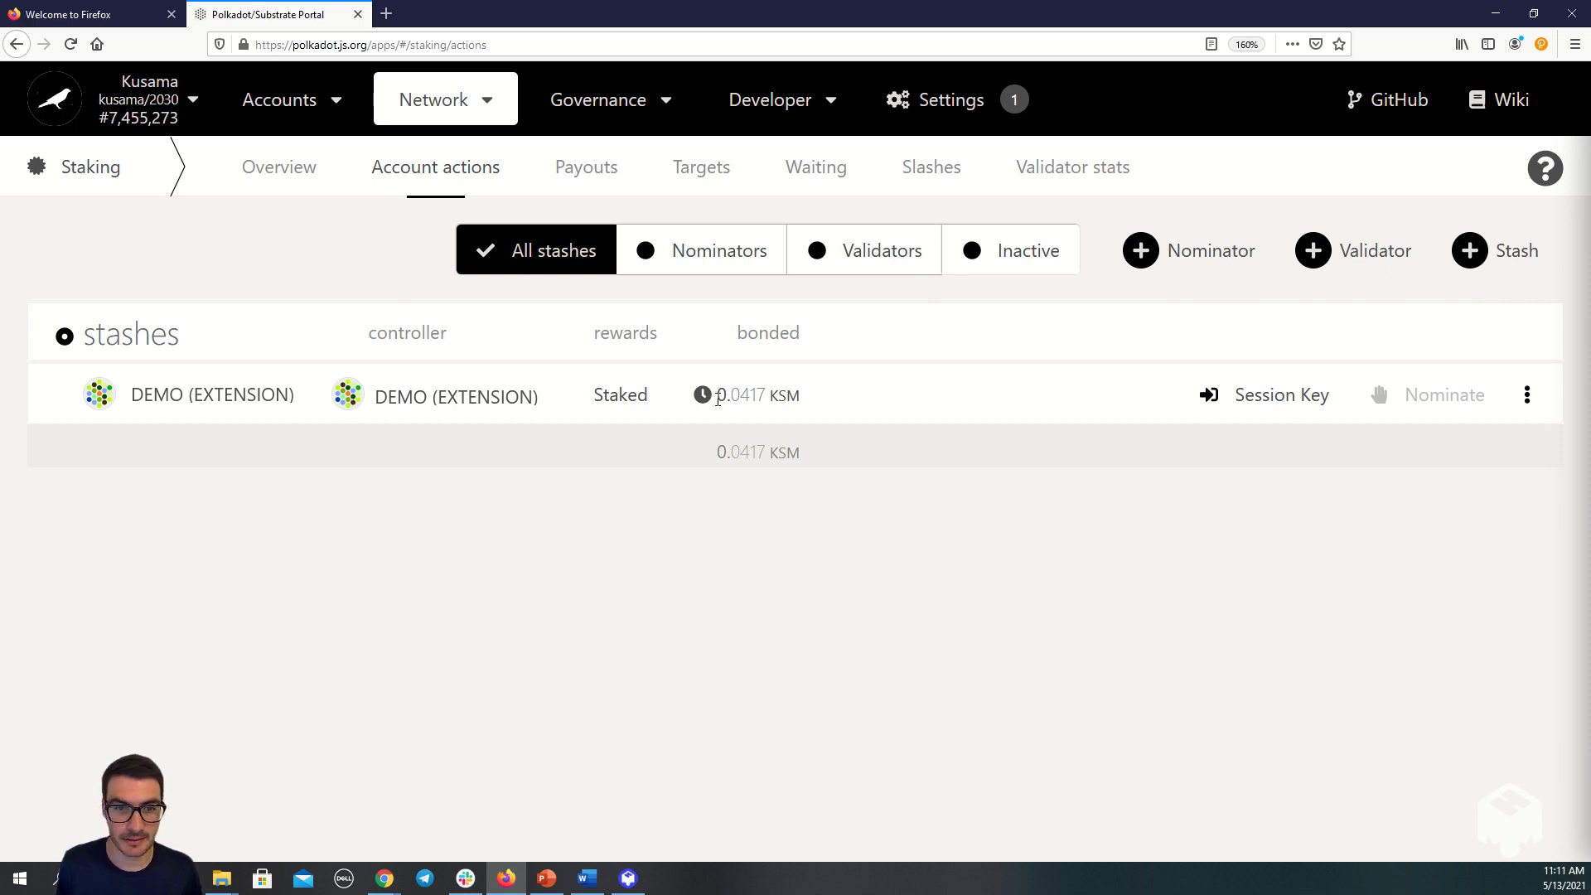
pyautogui.moveTo(703, 395)
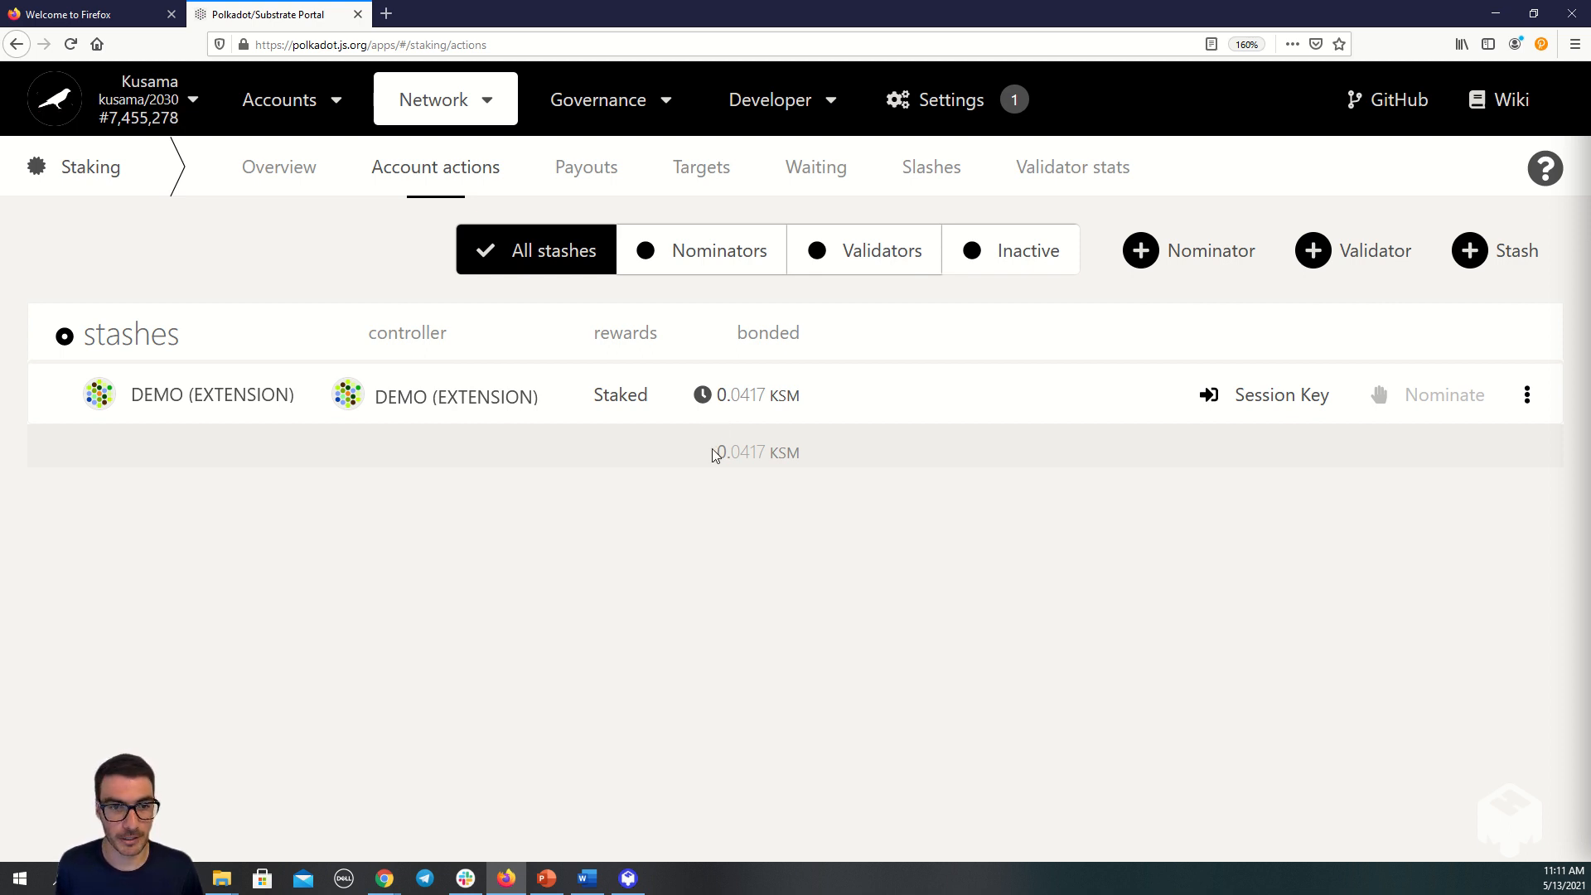
pyautogui.moveTo(711, 459)
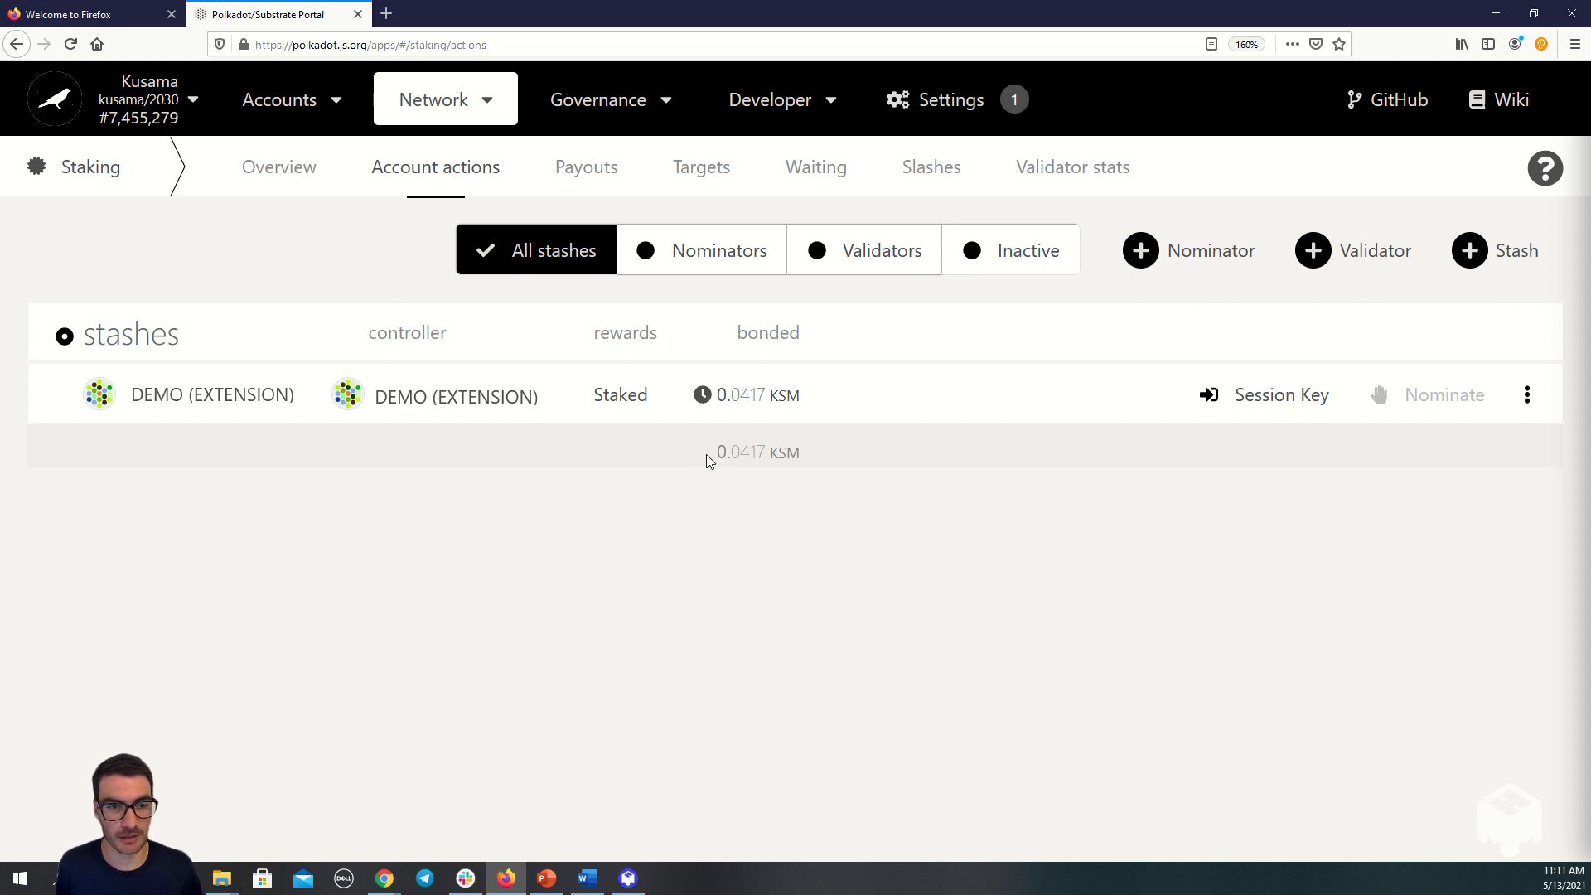
pyautogui.moveTo(619, 413)
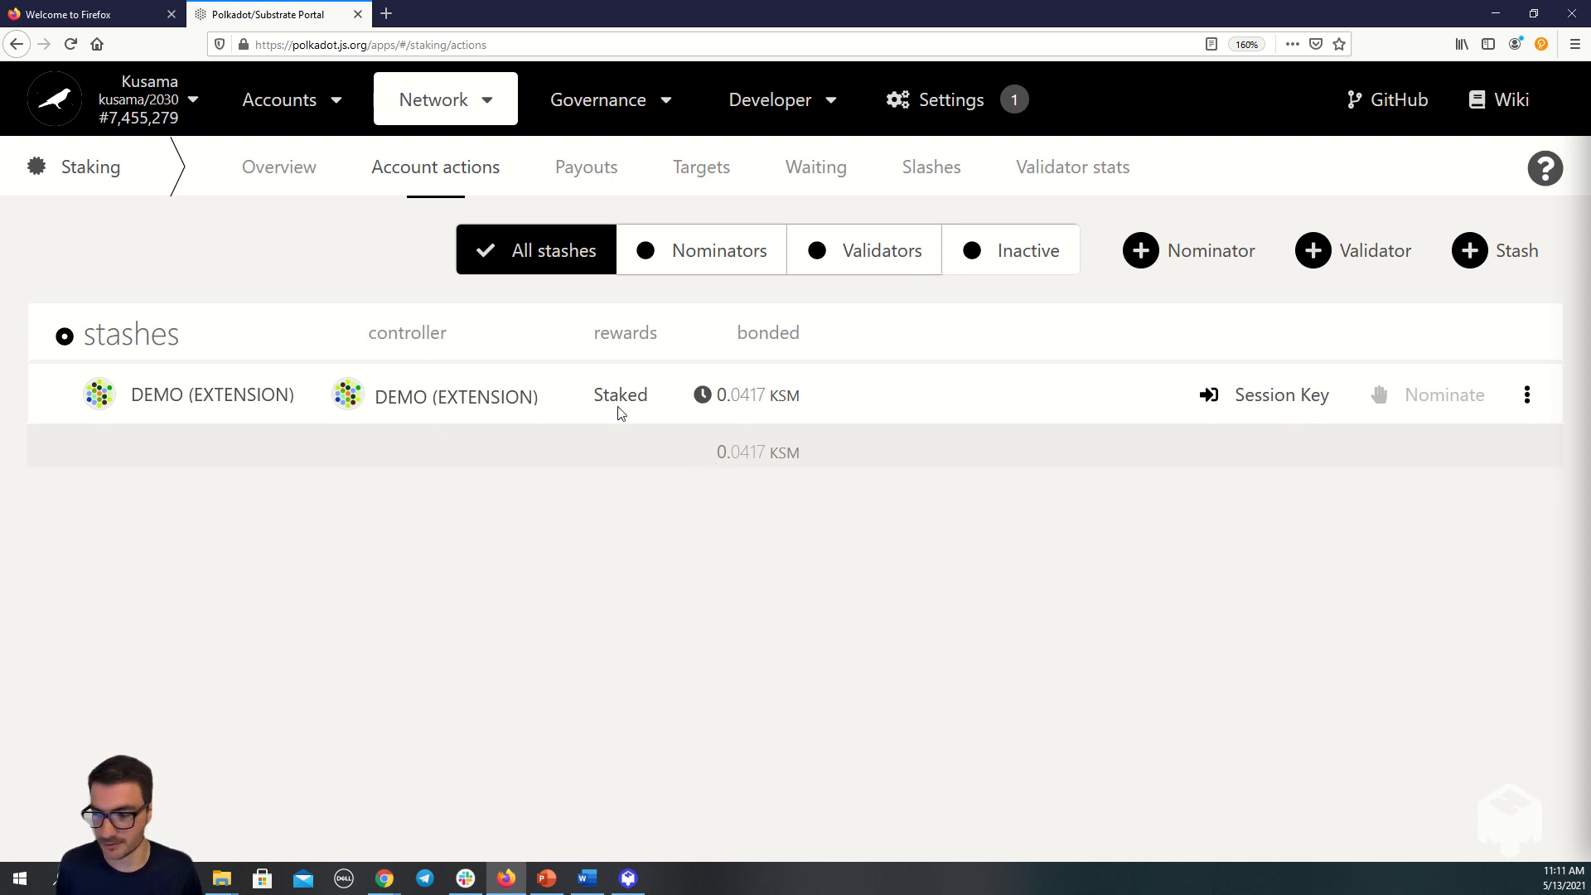